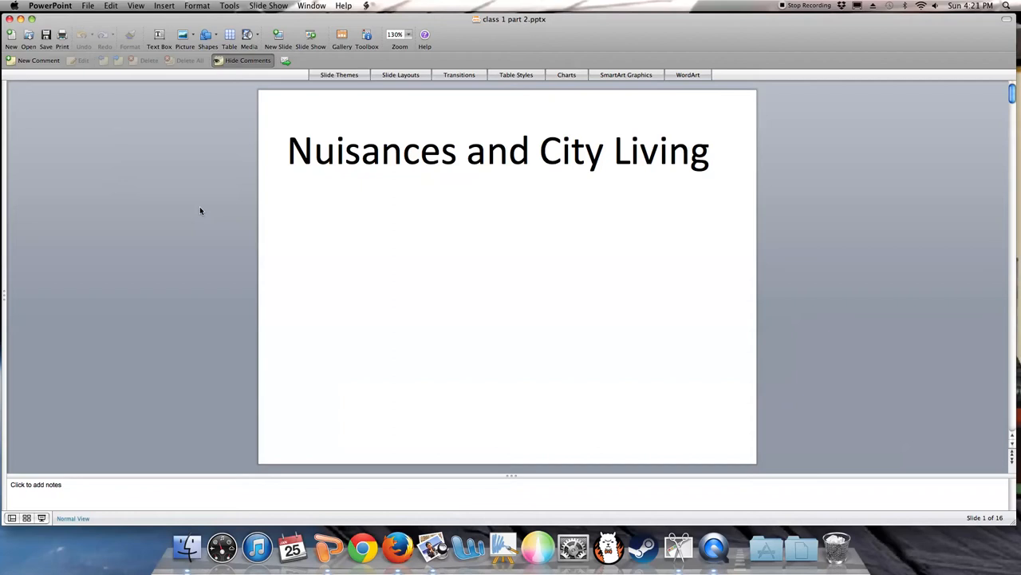
{"action": "mouse_move", "coordinate": [207, 274]}
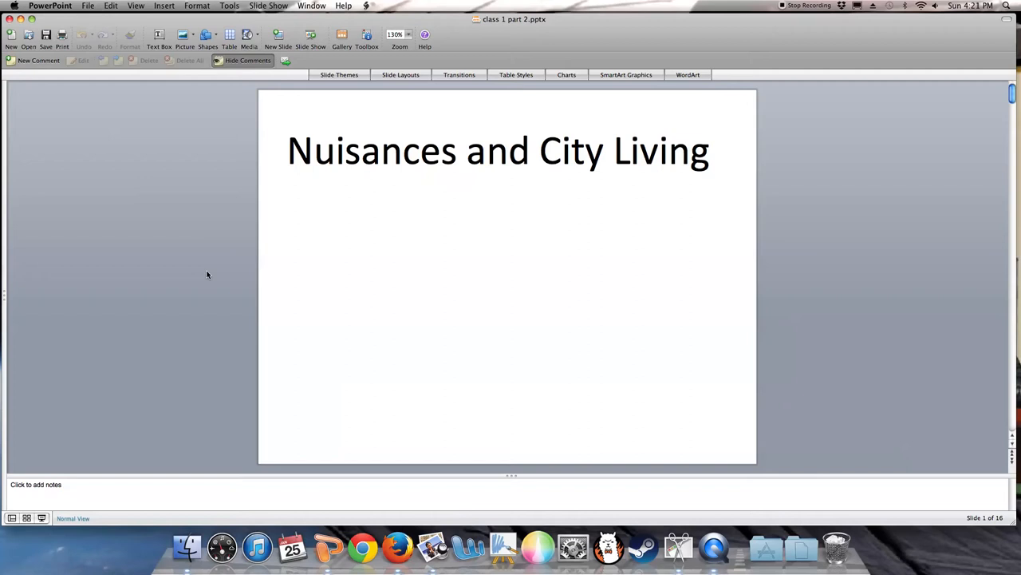
{"action": "mouse_move", "coordinate": [200, 278]}
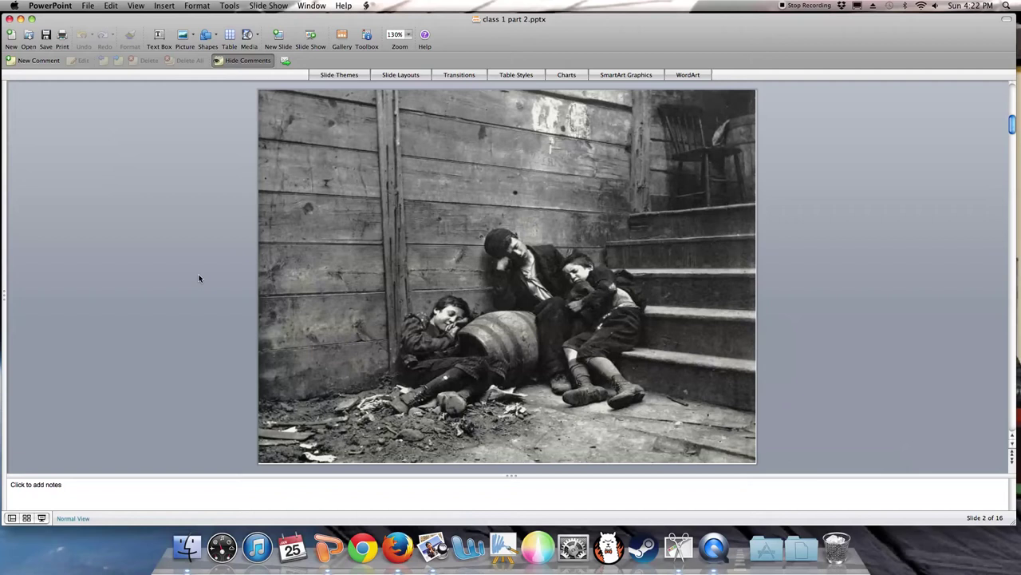
{"action": "mouse_move", "coordinate": [204, 287]}
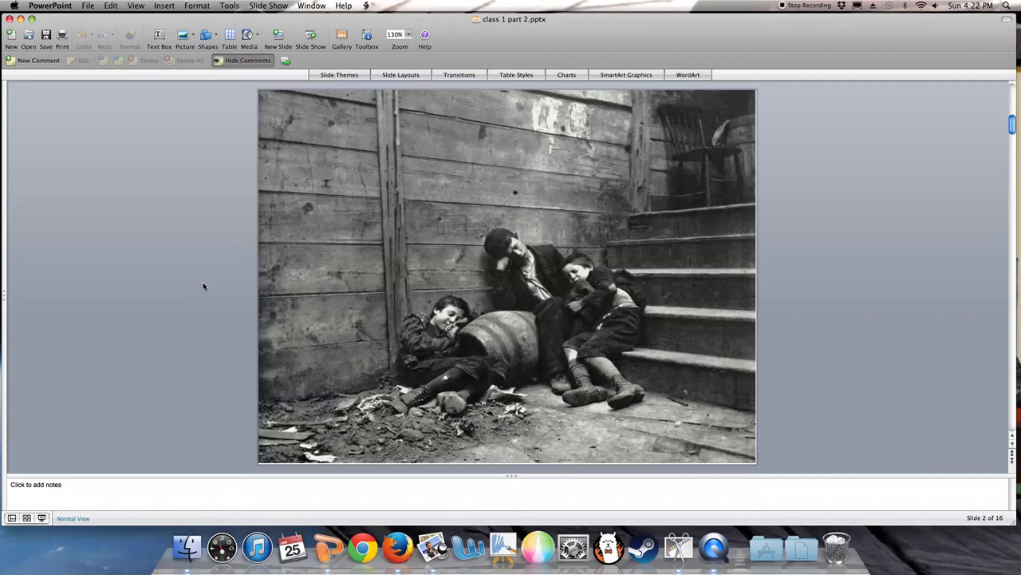
{"action": "mouse_move", "coordinate": [208, 310]}
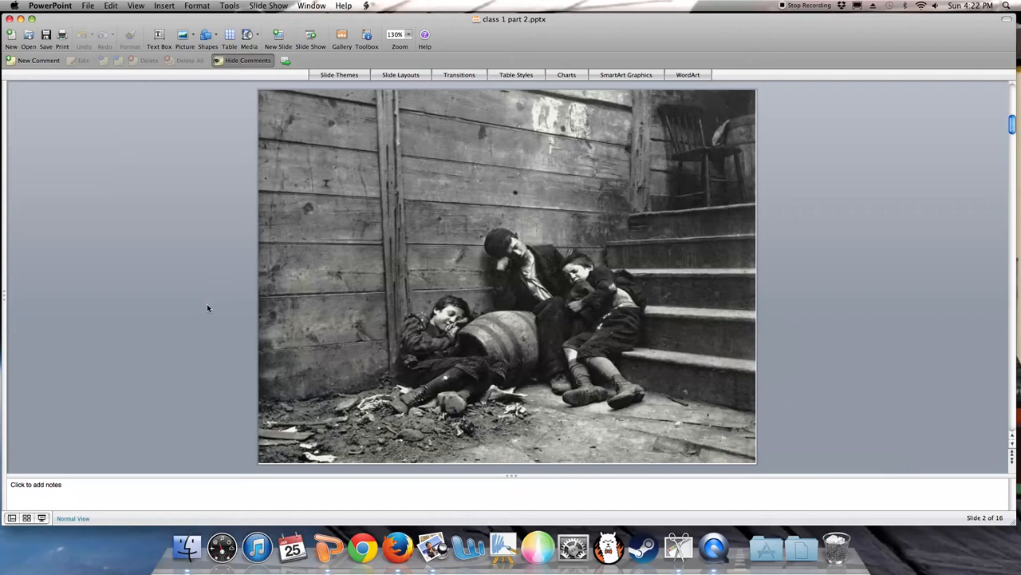
{"action": "mouse_move", "coordinate": [522, 434]}
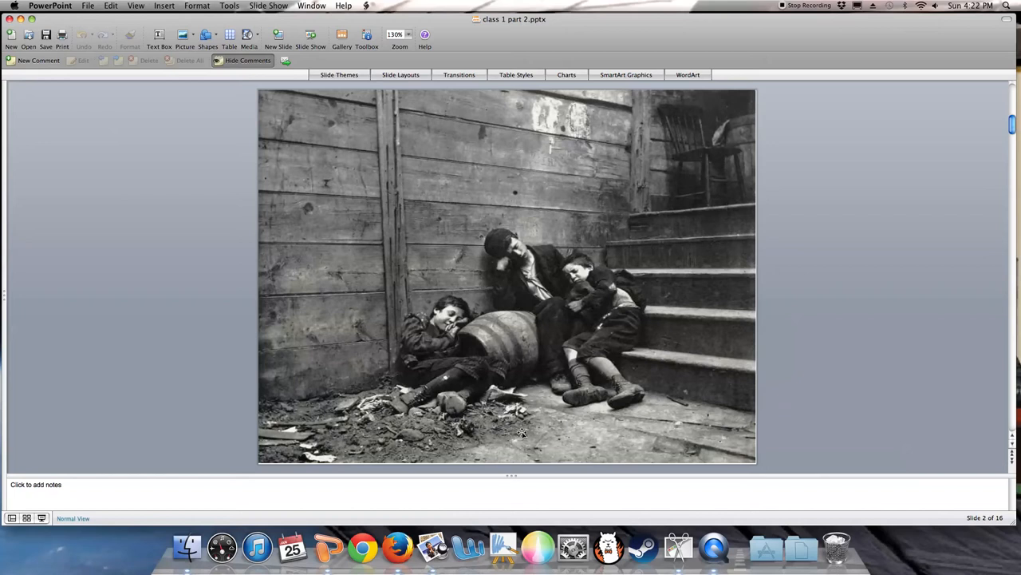
{"action": "mouse_move", "coordinate": [415, 429]}
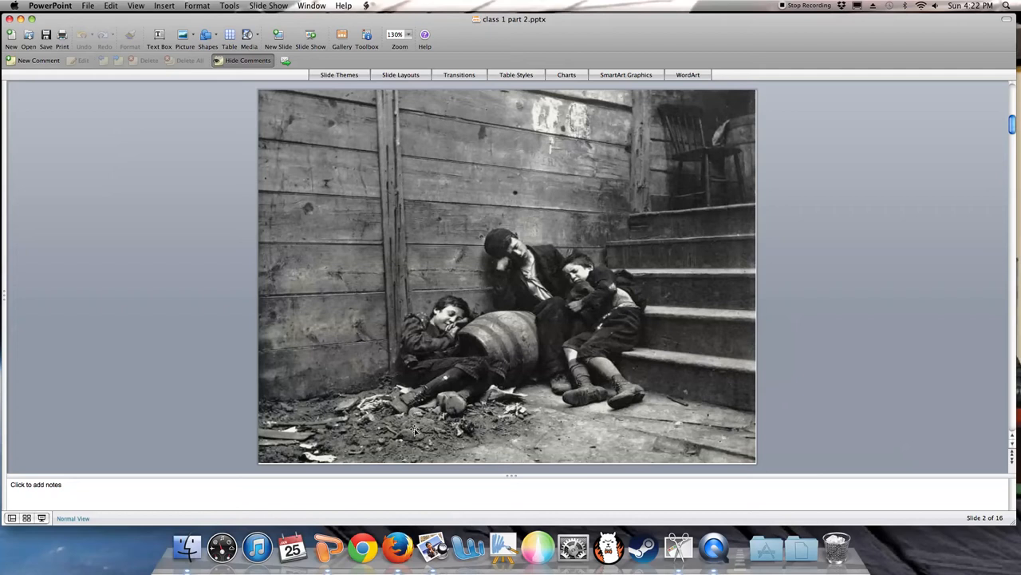
{"action": "mouse_move", "coordinate": [459, 438]}
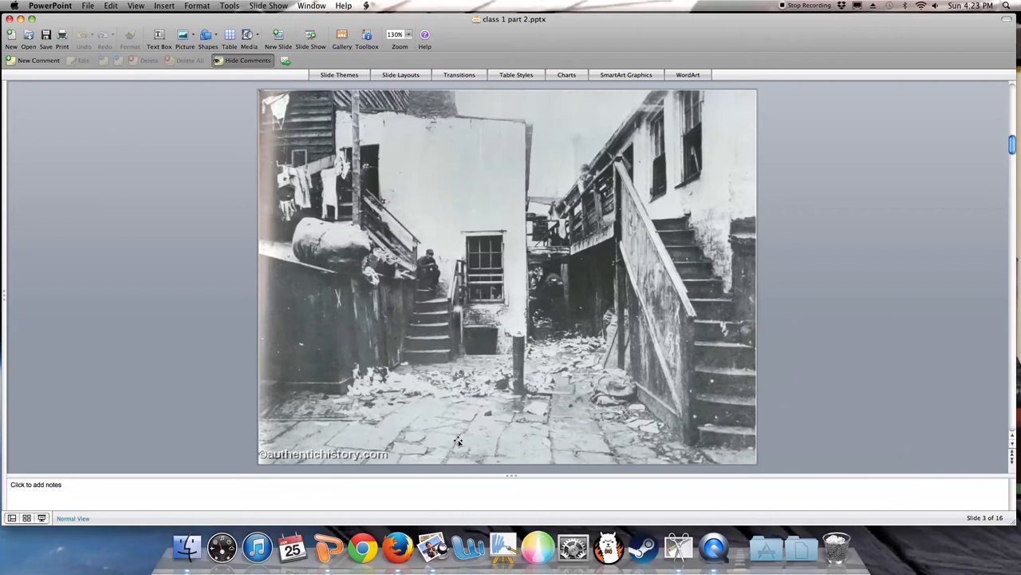
{"action": "mouse_move", "coordinate": [549, 360]}
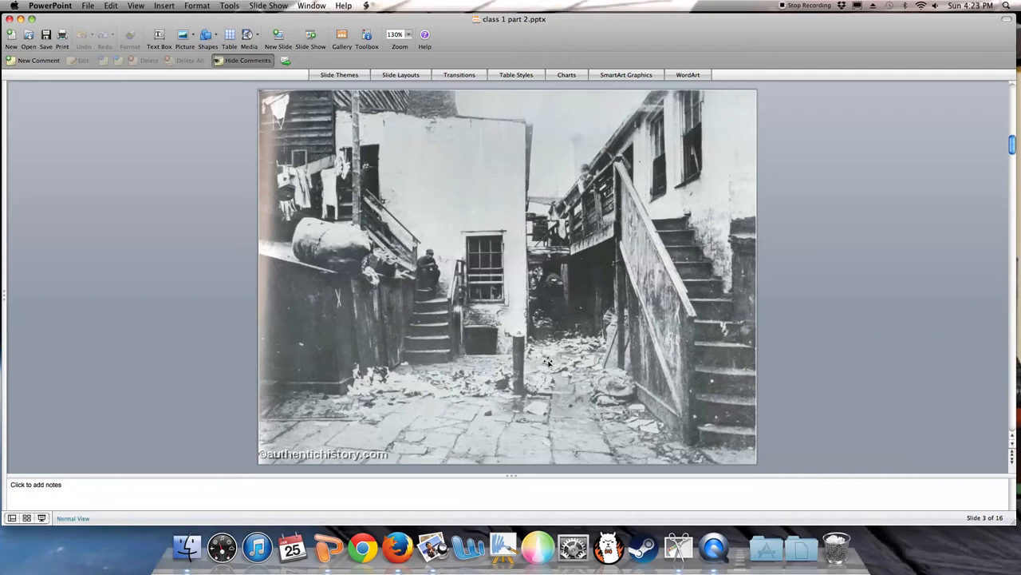
{"action": "mouse_move", "coordinate": [644, 264]}
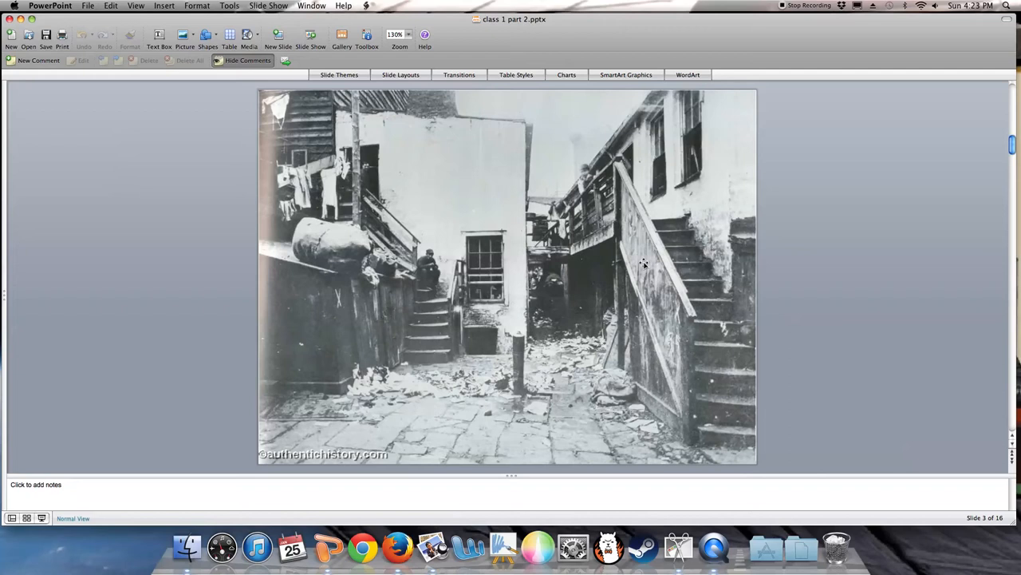
{"action": "mouse_move", "coordinate": [541, 373]}
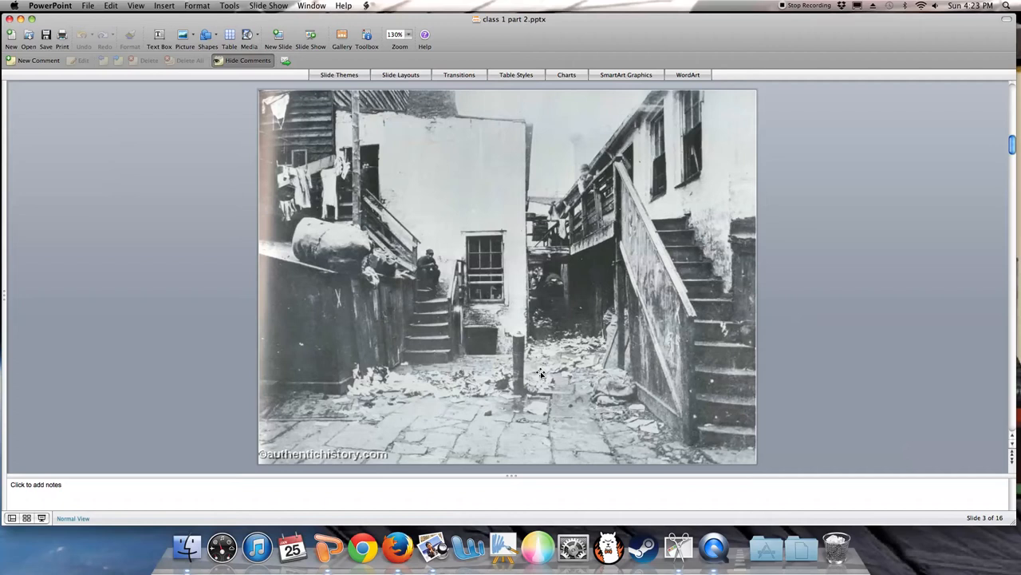
{"action": "mouse_move", "coordinate": [517, 403]}
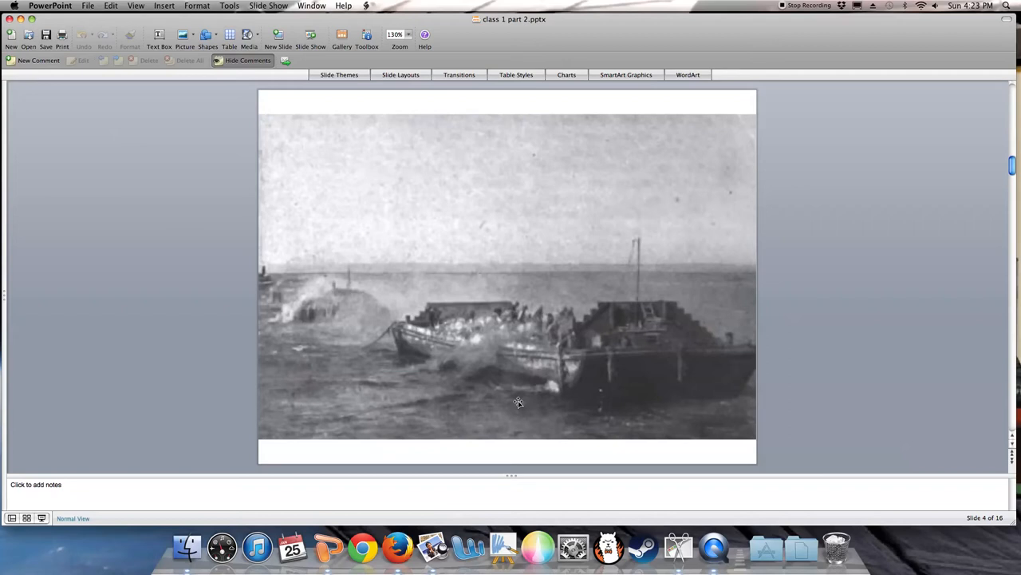
{"action": "mouse_move", "coordinate": [478, 418]}
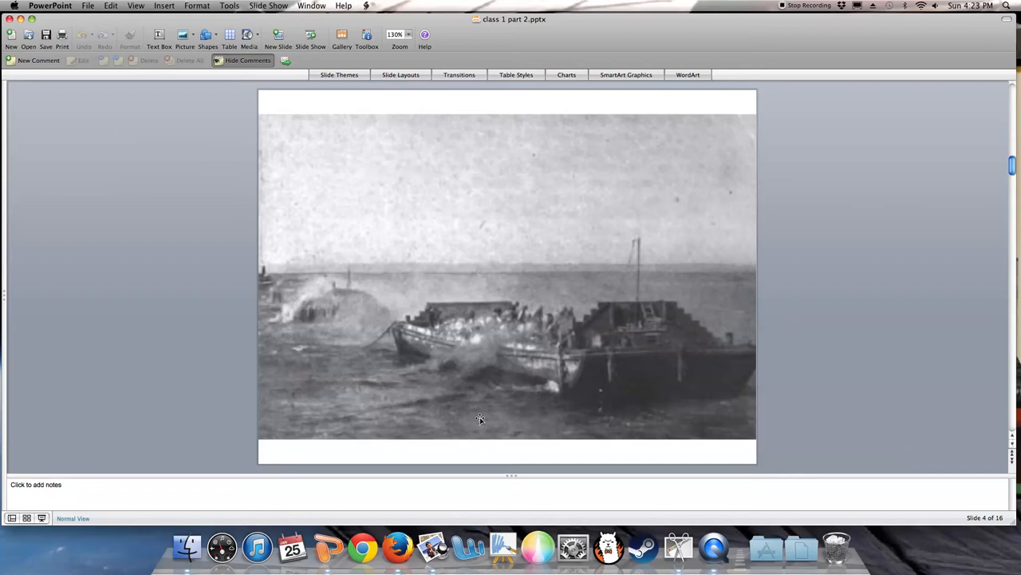
{"action": "mouse_move", "coordinate": [510, 460]}
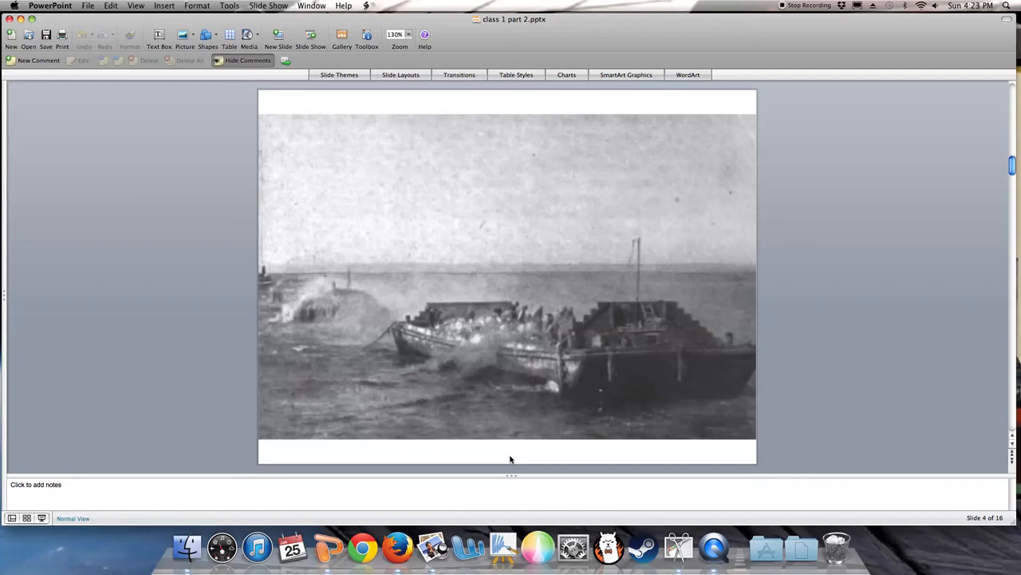
{"action": "mouse_move", "coordinate": [502, 466]}
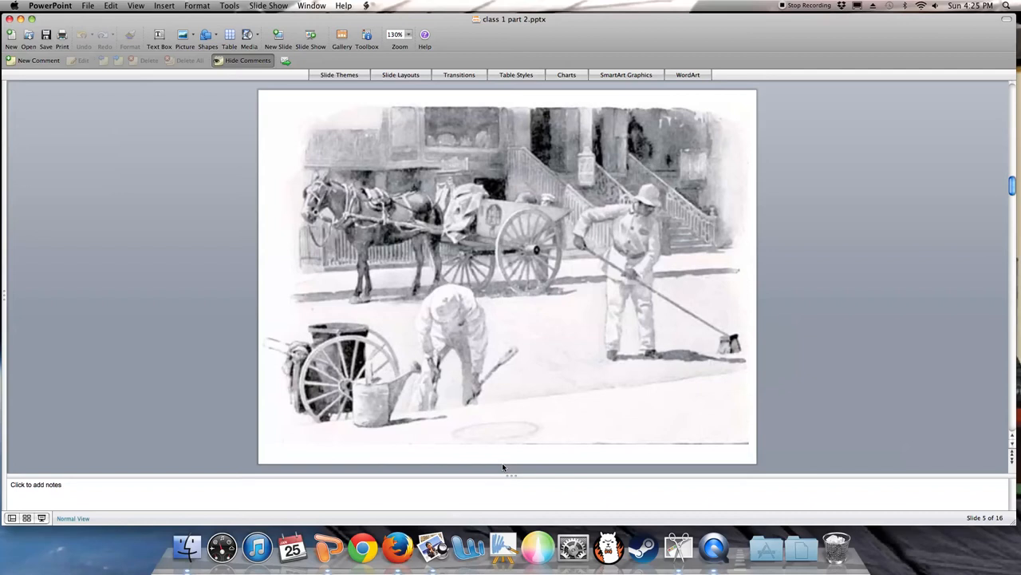
{"action": "mouse_move", "coordinate": [622, 227]}
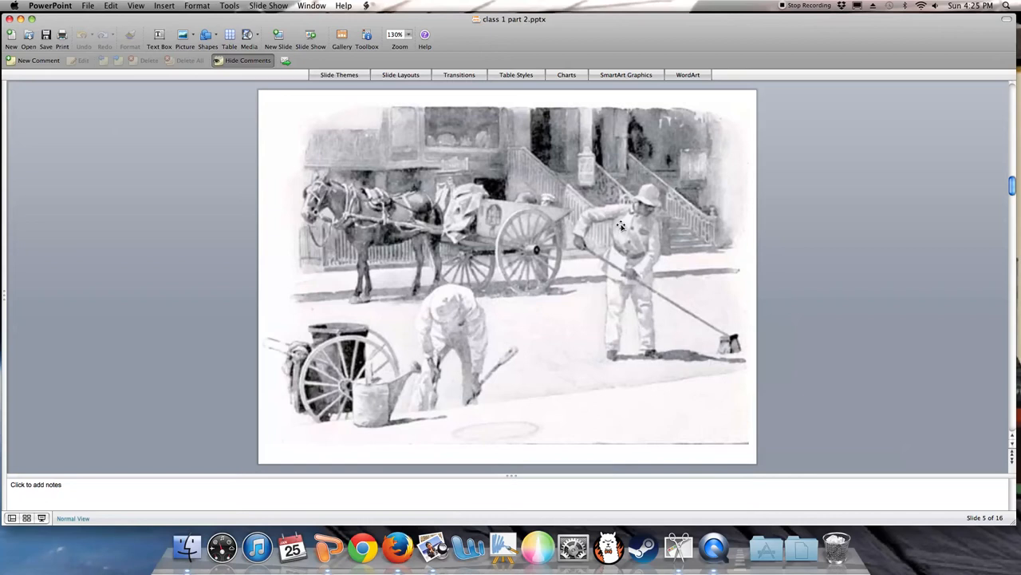
{"action": "mouse_move", "coordinate": [653, 198]}
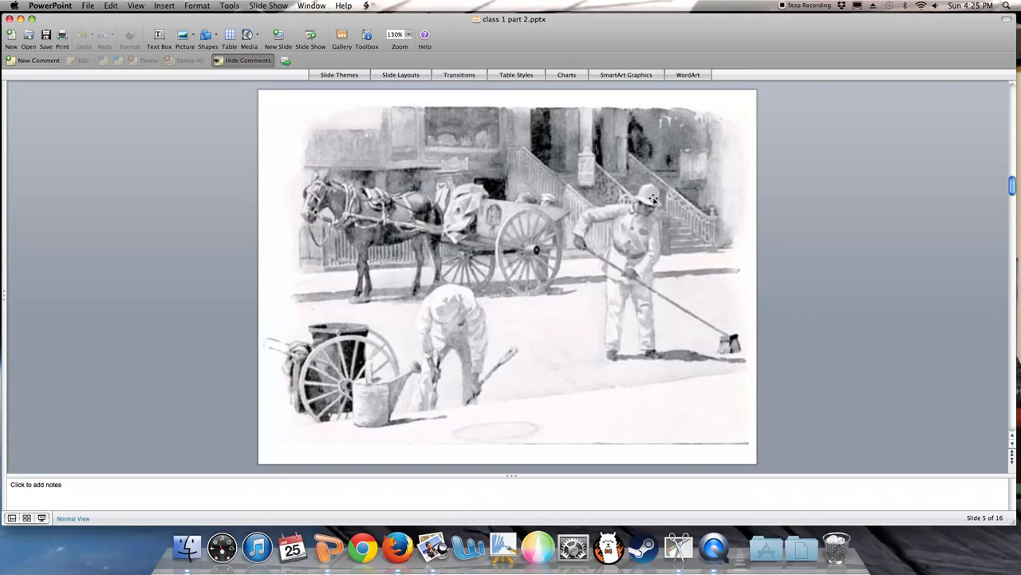
{"action": "scroll", "scroll_direction": "down", "scroll_amount": 3}
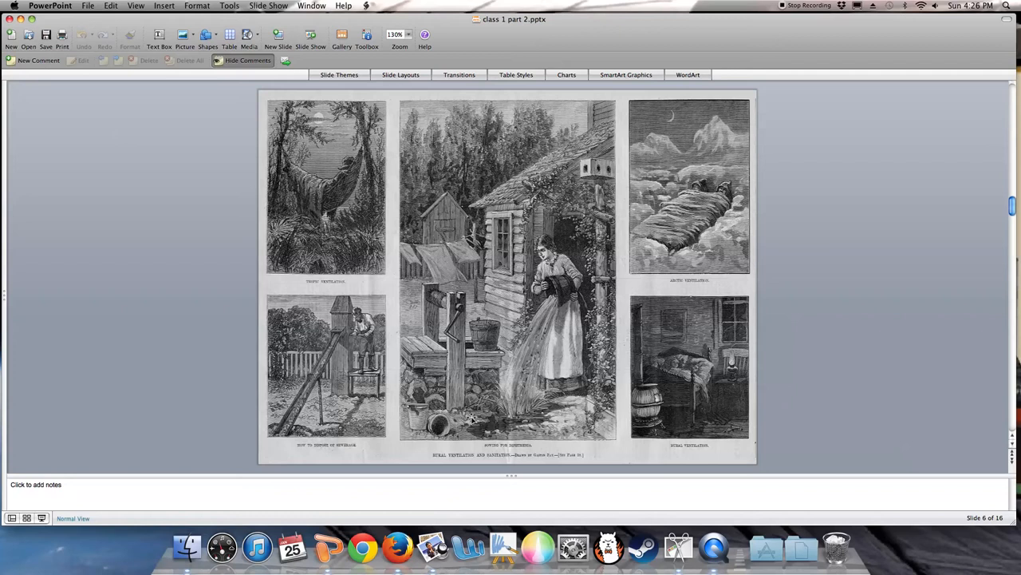
{"action": "mouse_move", "coordinate": [339, 345]}
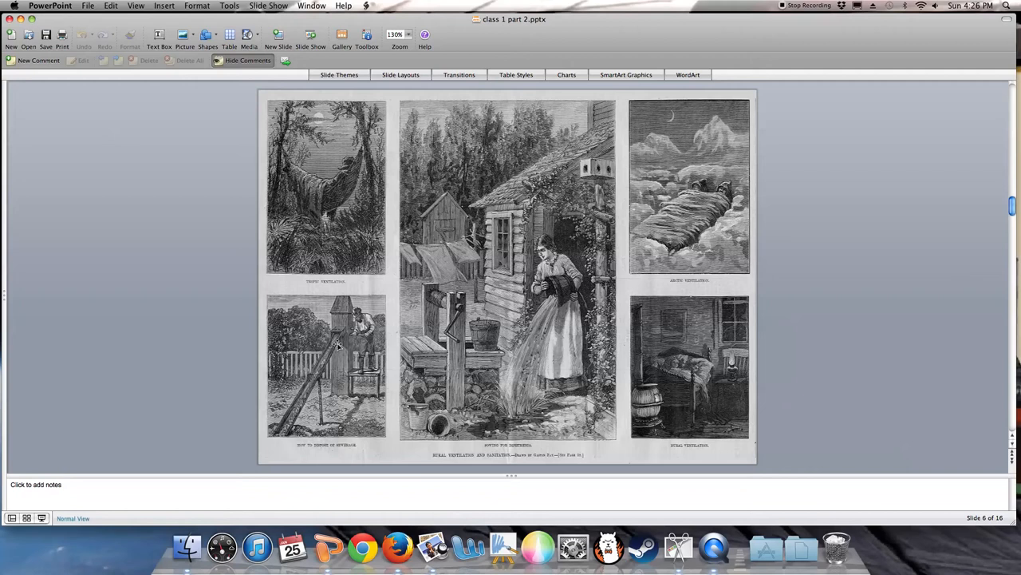
{"action": "mouse_move", "coordinate": [292, 434]}
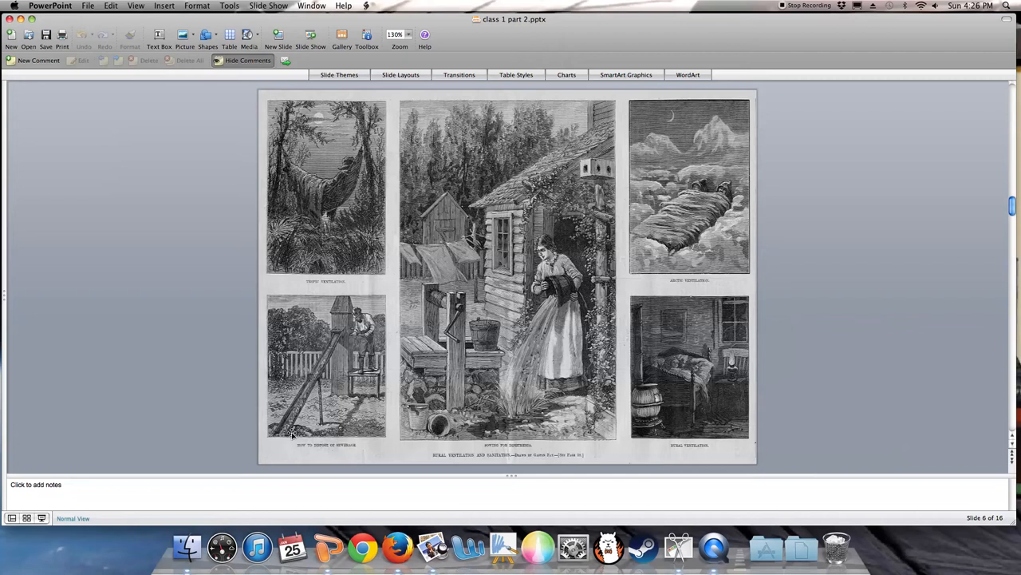
{"action": "mouse_move", "coordinate": [343, 429]}
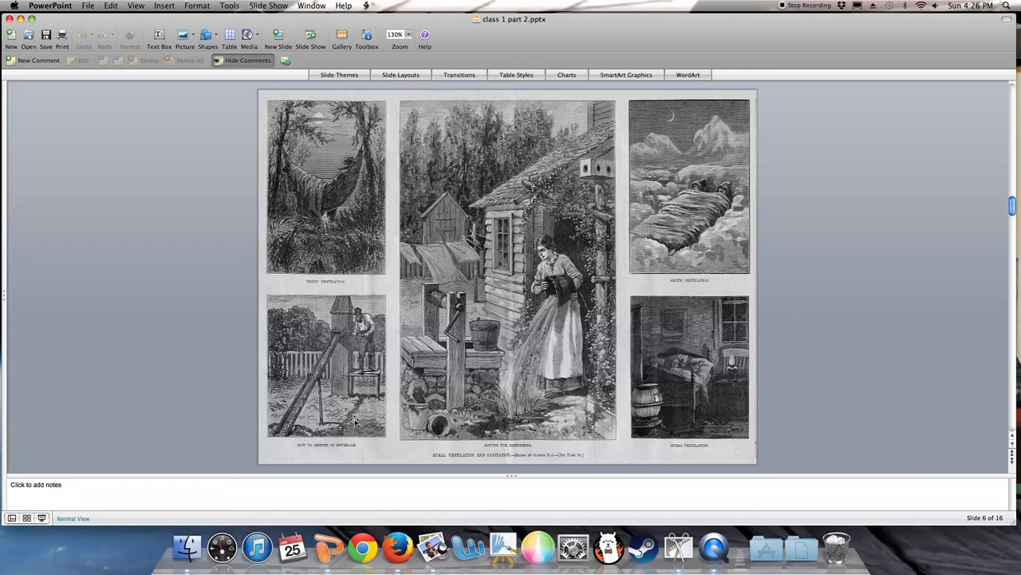
{"action": "mouse_move", "coordinate": [326, 214]}
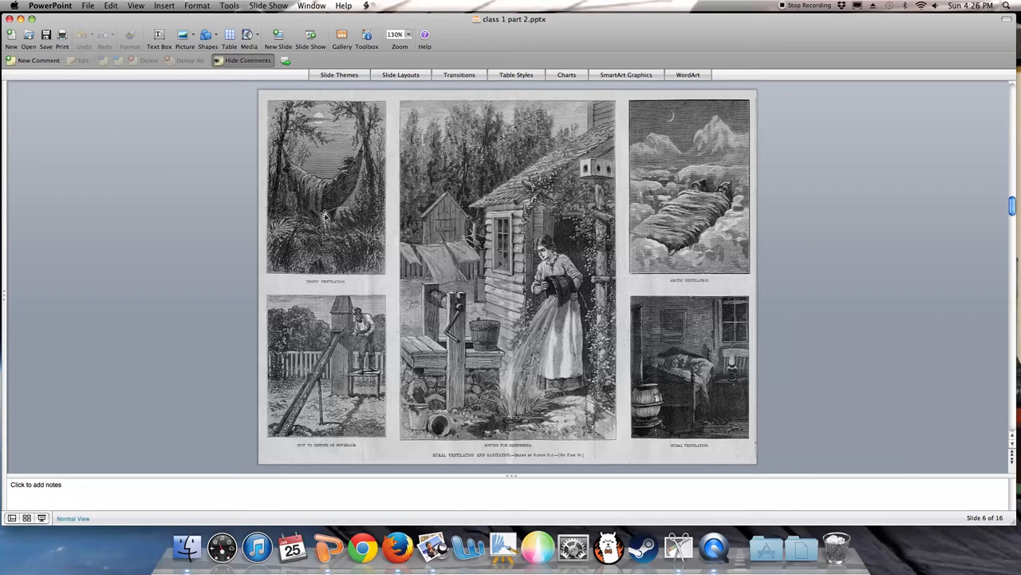
{"action": "mouse_move", "coordinate": [321, 254]}
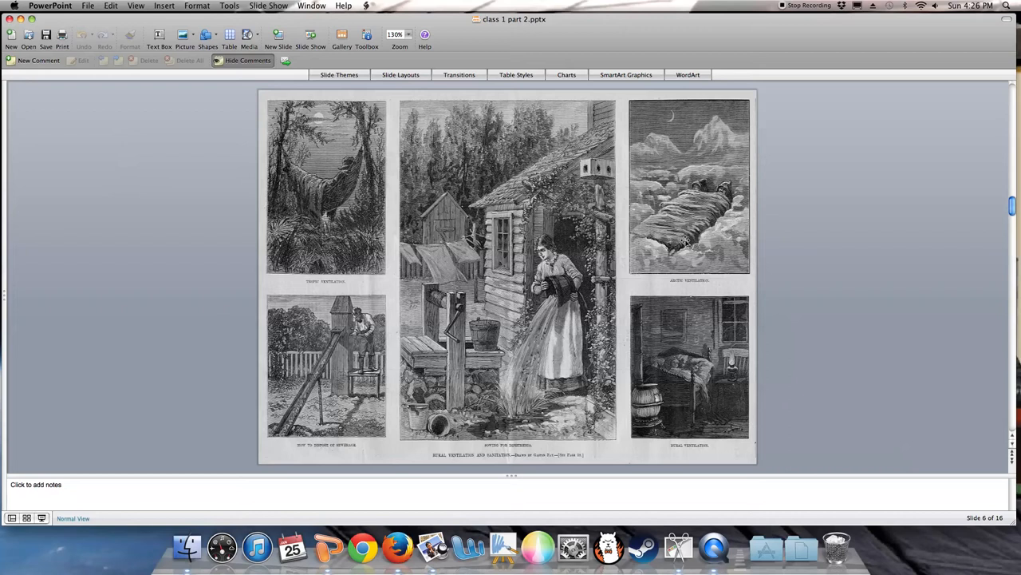
{"action": "mouse_move", "coordinate": [676, 232]}
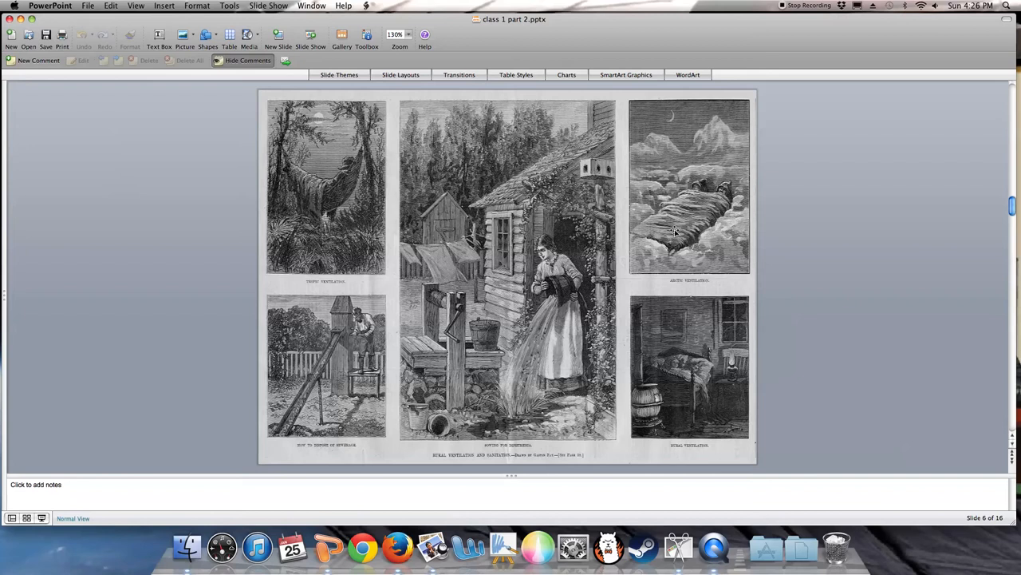
{"action": "mouse_move", "coordinate": [684, 185]}
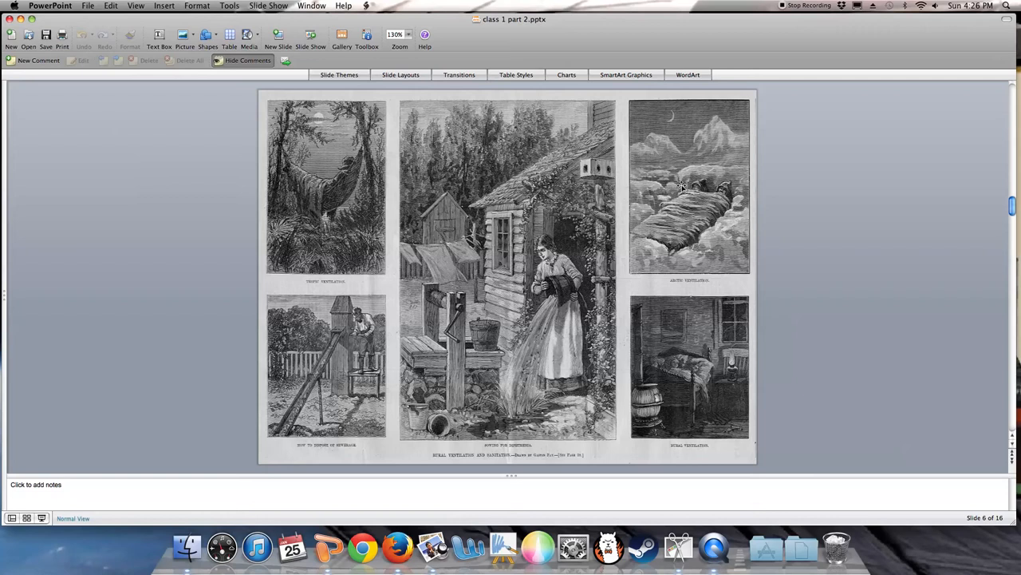
{"action": "mouse_move", "coordinate": [731, 361]}
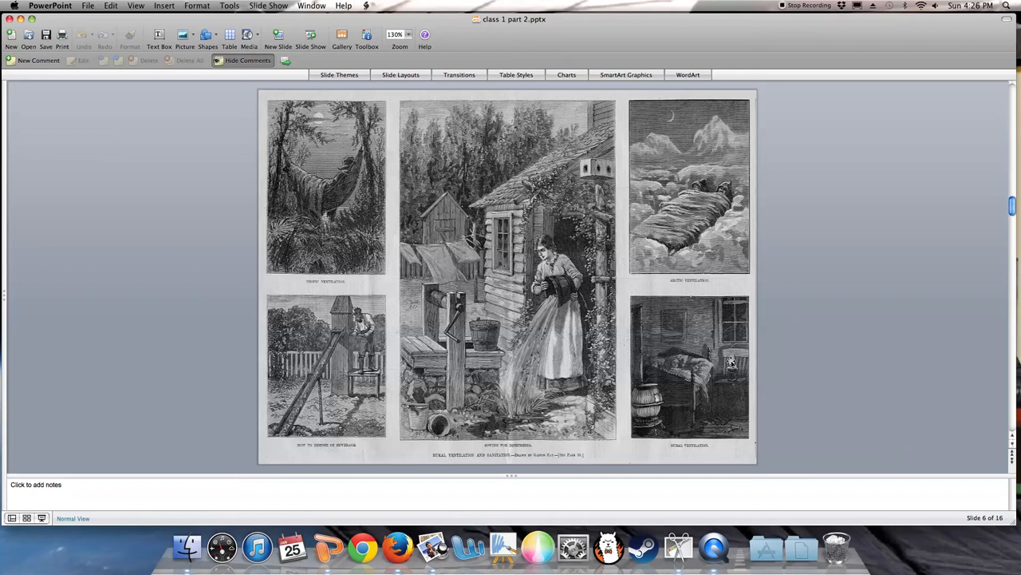
{"action": "mouse_move", "coordinate": [701, 311]}
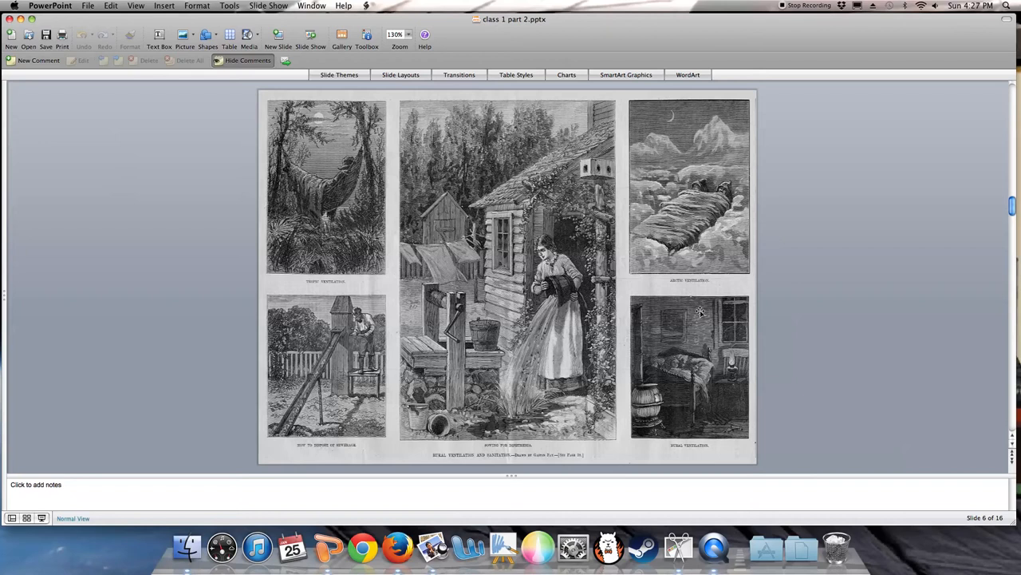
{"action": "mouse_move", "coordinate": [651, 409]}
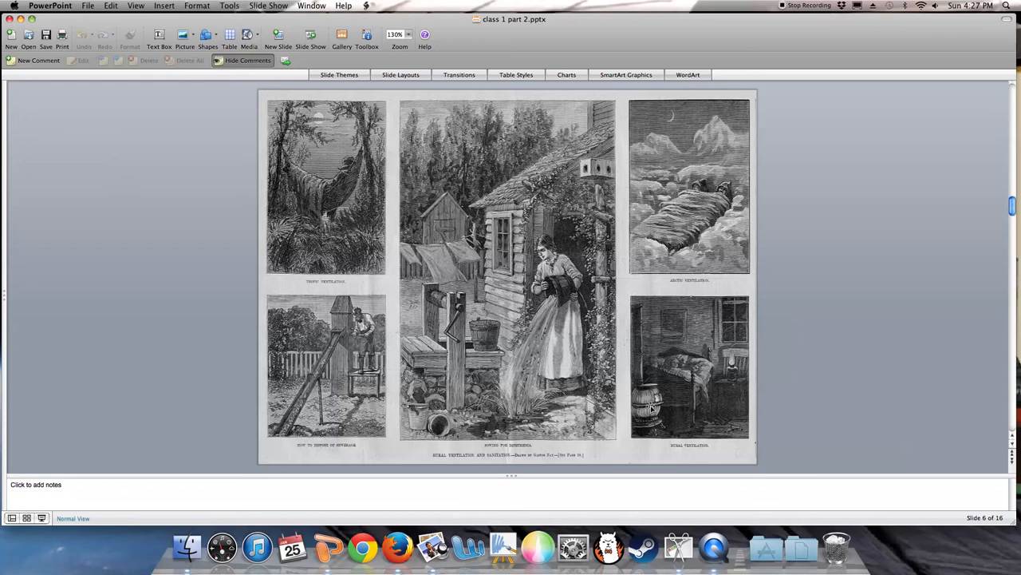
{"action": "scroll", "scroll_direction": "down", "scroll_amount": 3}
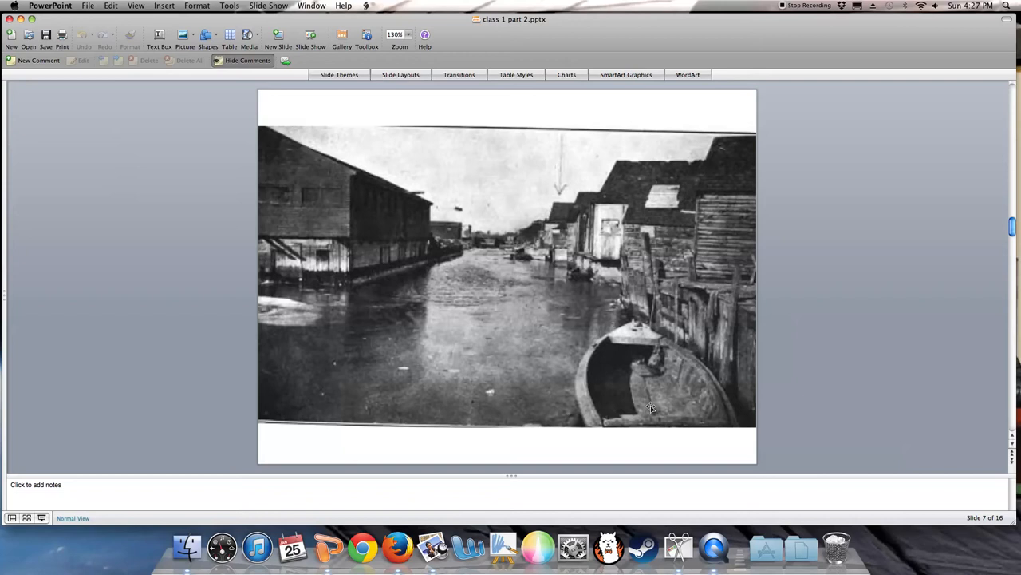
{"action": "mouse_move", "coordinate": [616, 367]}
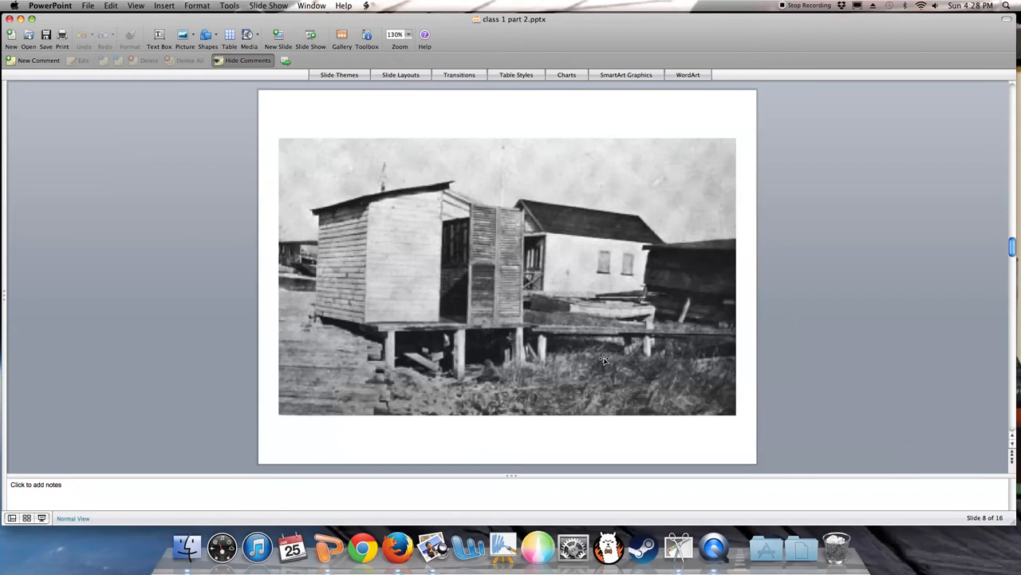
{"action": "mouse_move", "coordinate": [635, 300]}
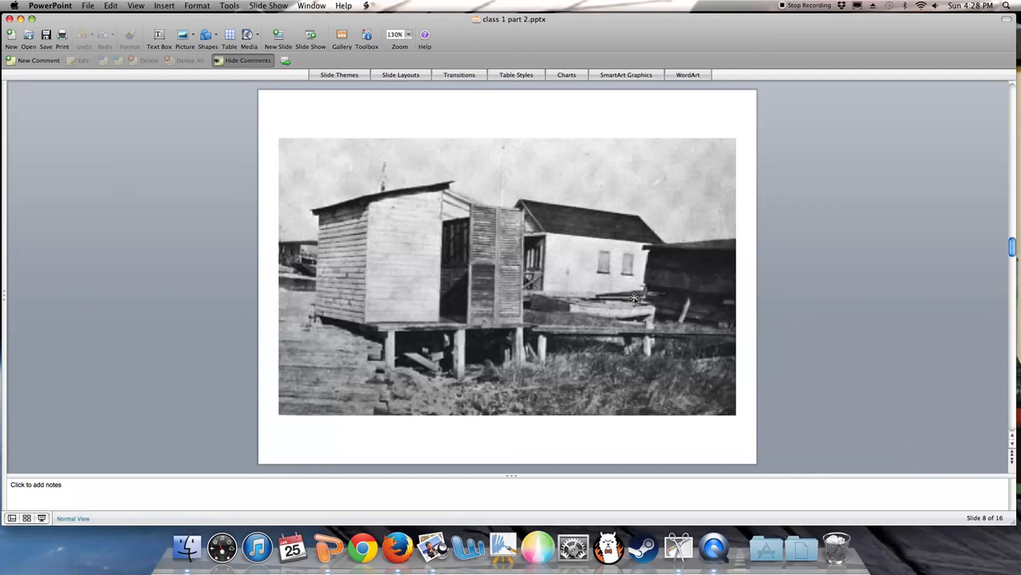
{"action": "mouse_move", "coordinate": [638, 333]}
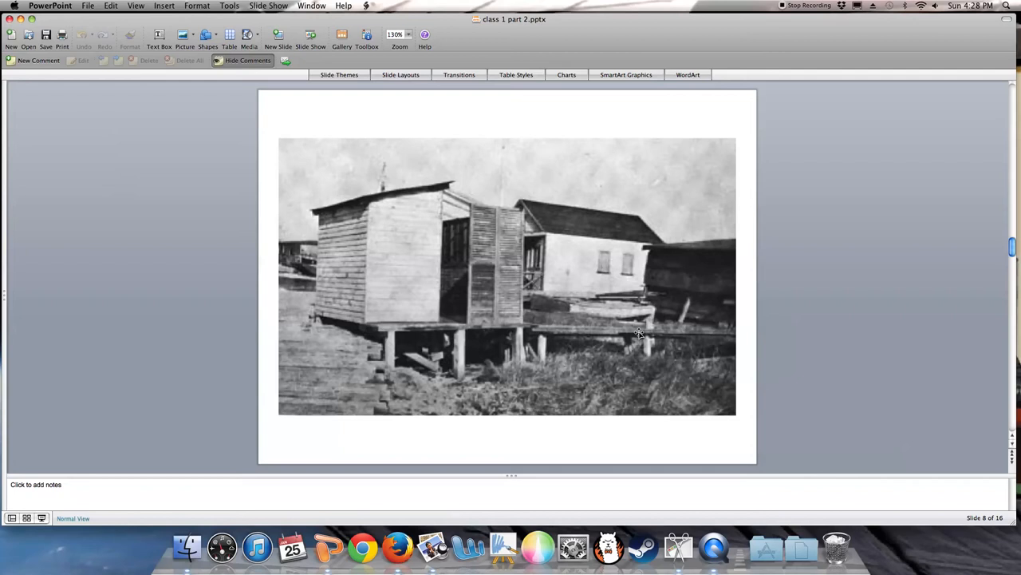
{"action": "mouse_move", "coordinate": [620, 295]}
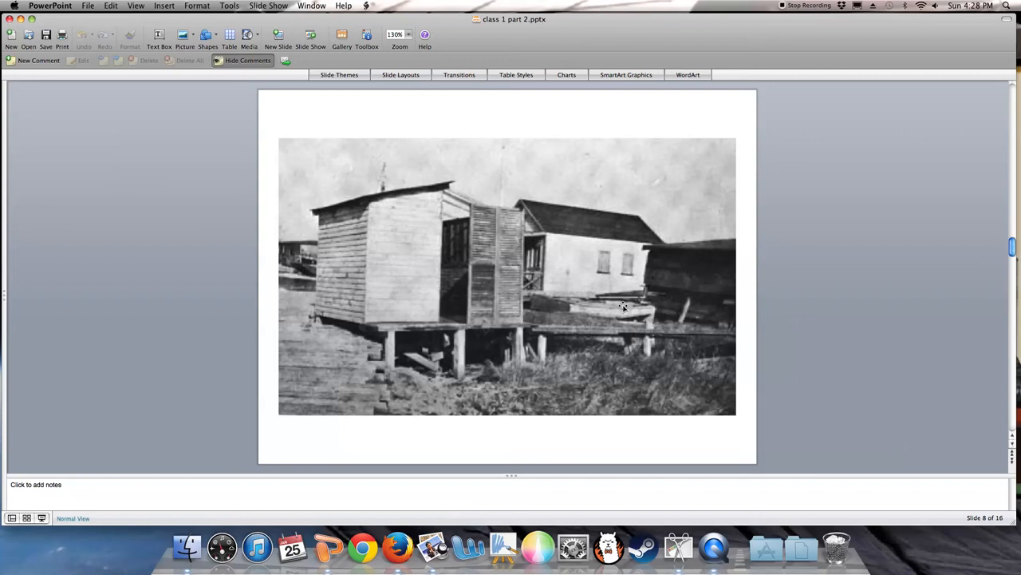
{"action": "mouse_move", "coordinate": [589, 303]}
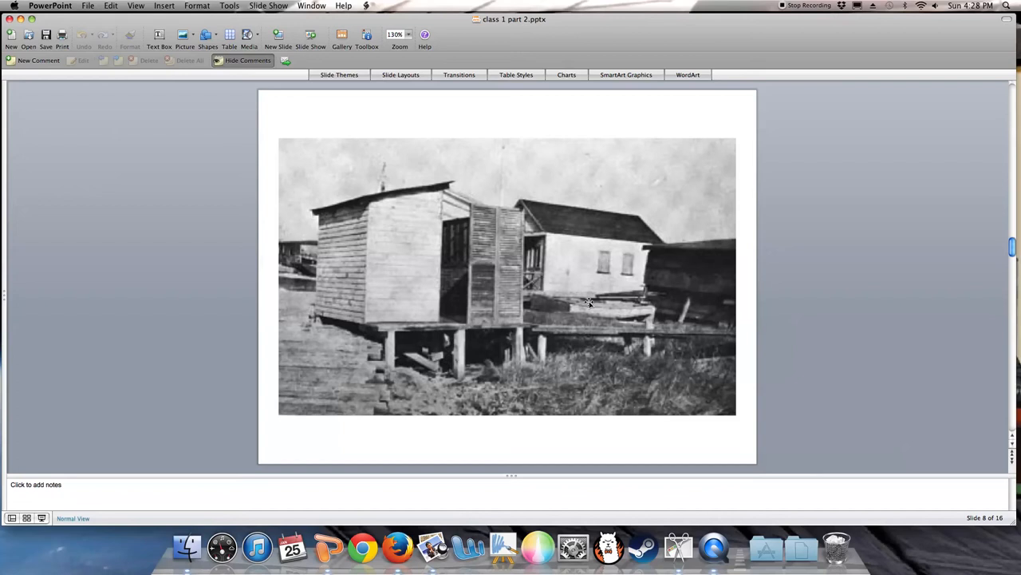
{"action": "mouse_move", "coordinate": [667, 311]}
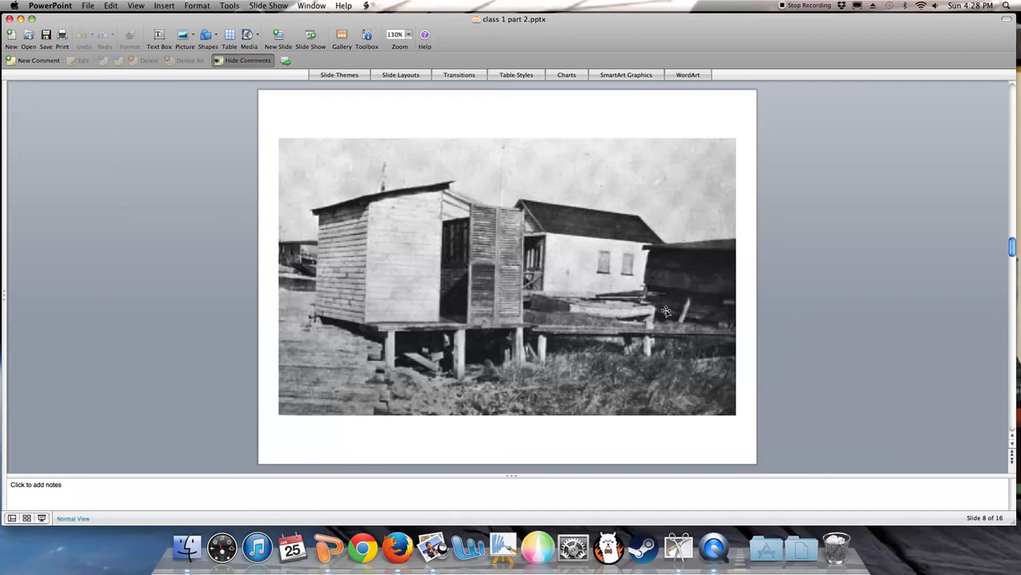
{"action": "mouse_move", "coordinate": [696, 360]}
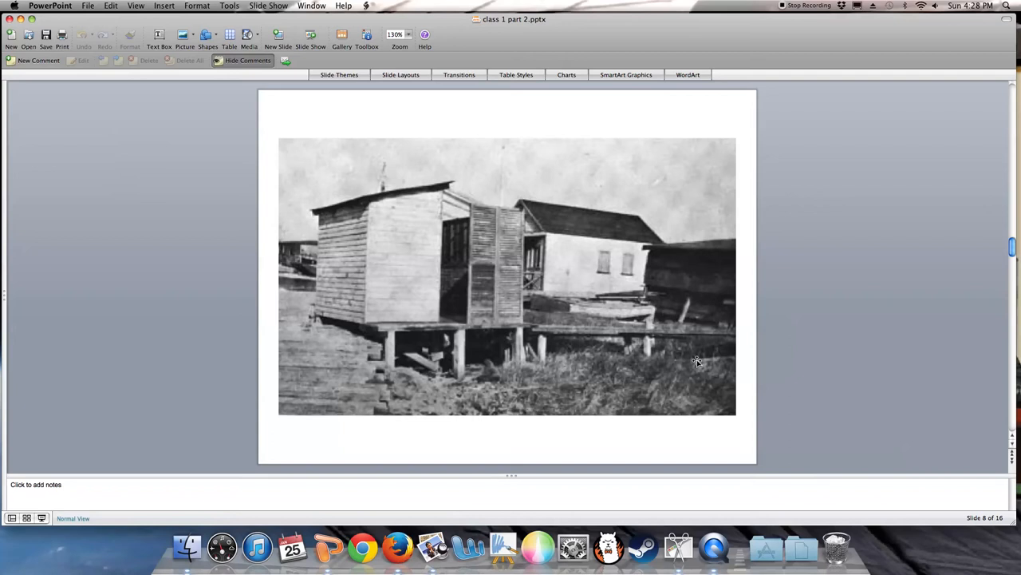
{"action": "mouse_move", "coordinate": [677, 324]}
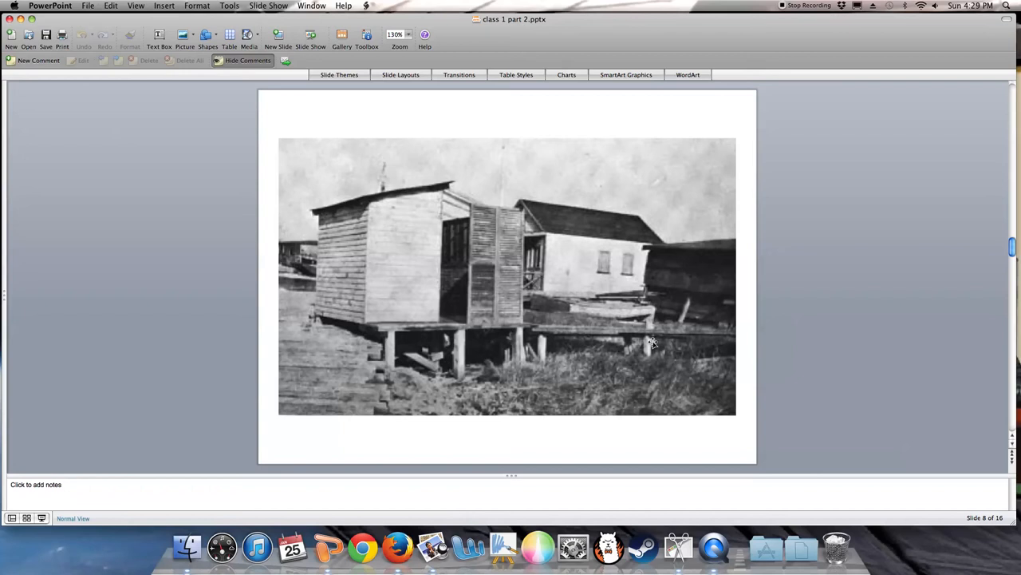
{"action": "mouse_move", "coordinate": [535, 341]}
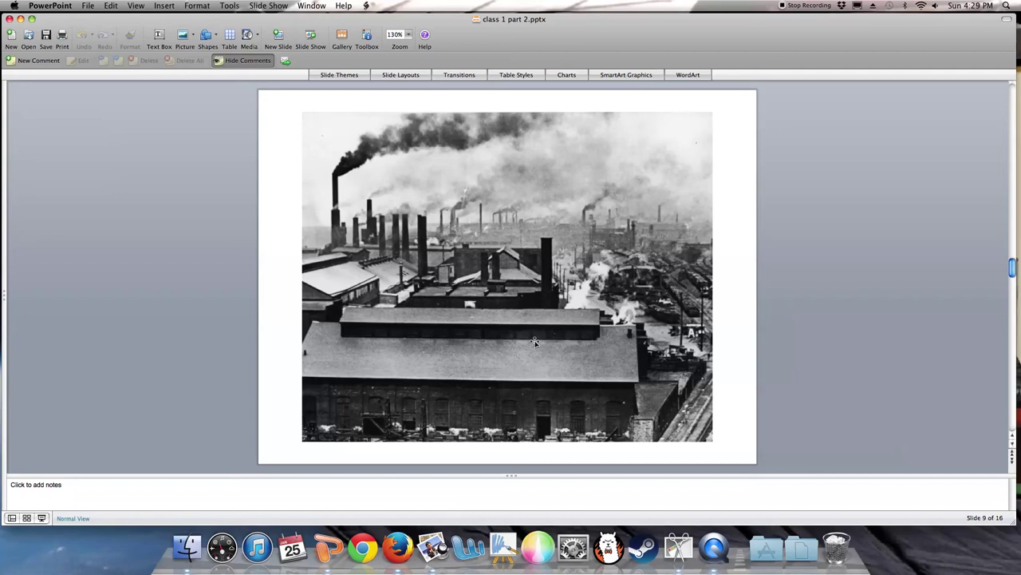
{"action": "mouse_move", "coordinate": [588, 415]}
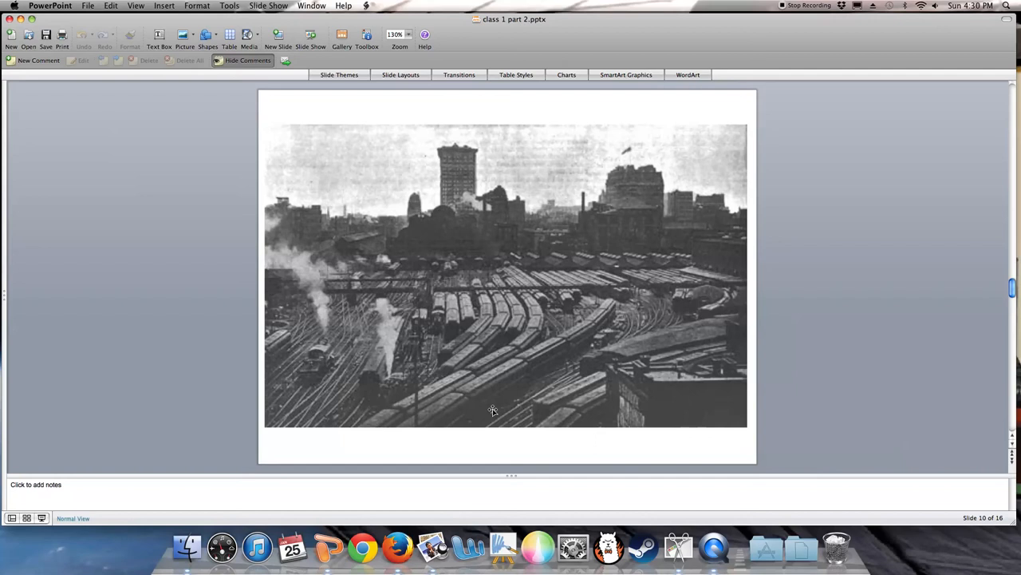
{"action": "mouse_move", "coordinate": [511, 354]}
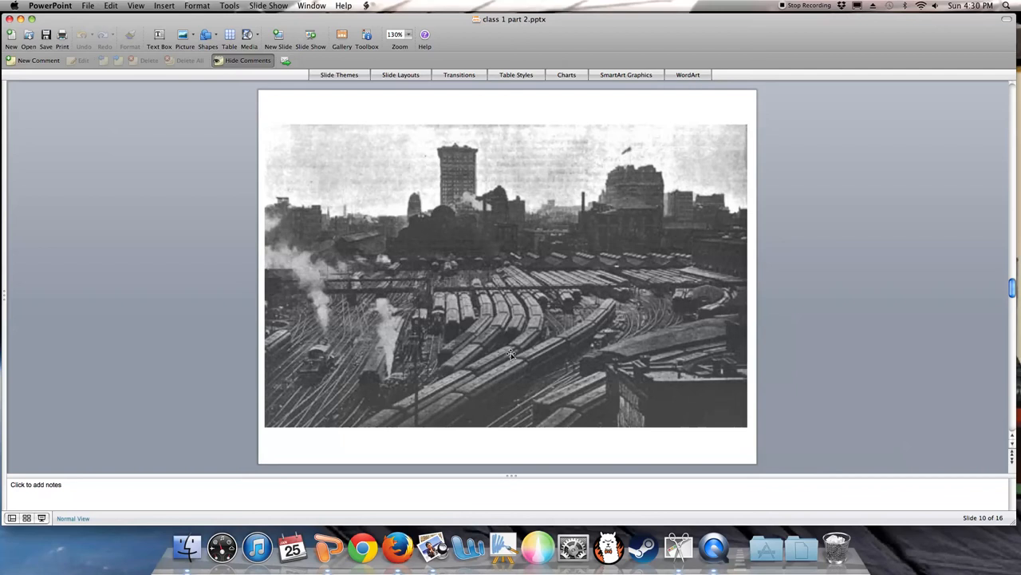
{"action": "mouse_move", "coordinate": [379, 346]}
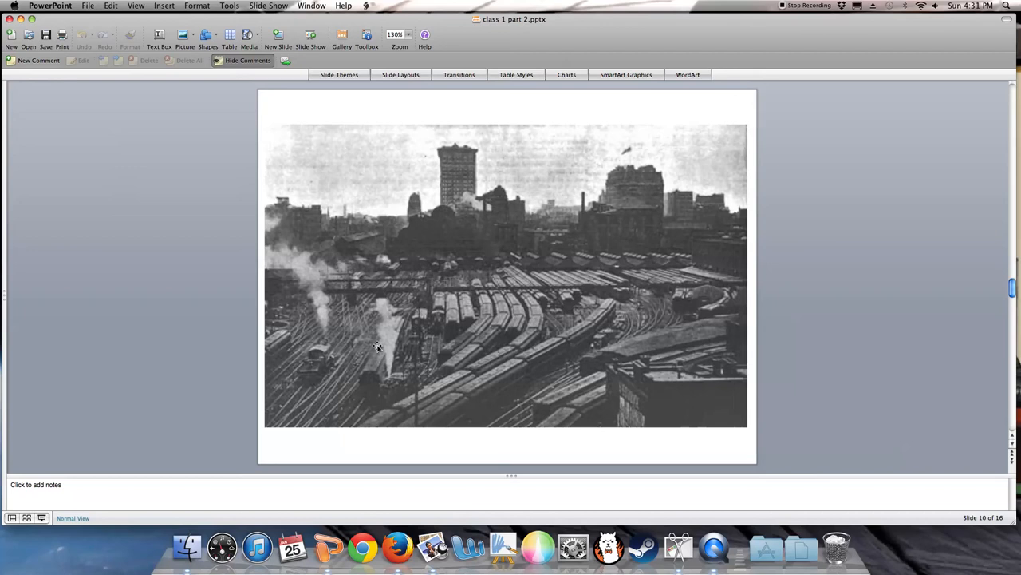
{"action": "mouse_move", "coordinate": [460, 390]}
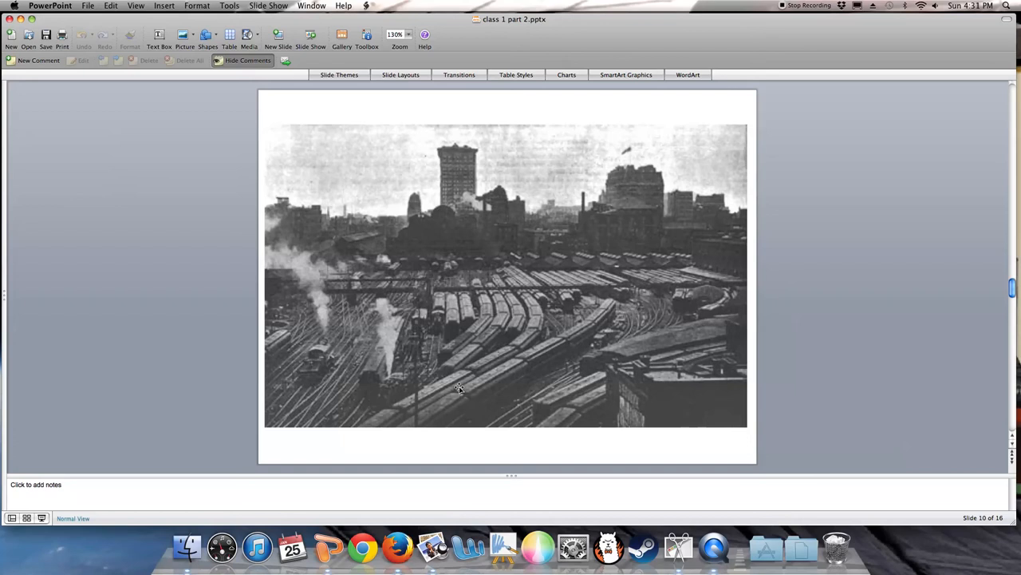
{"action": "mouse_move", "coordinate": [415, 237]}
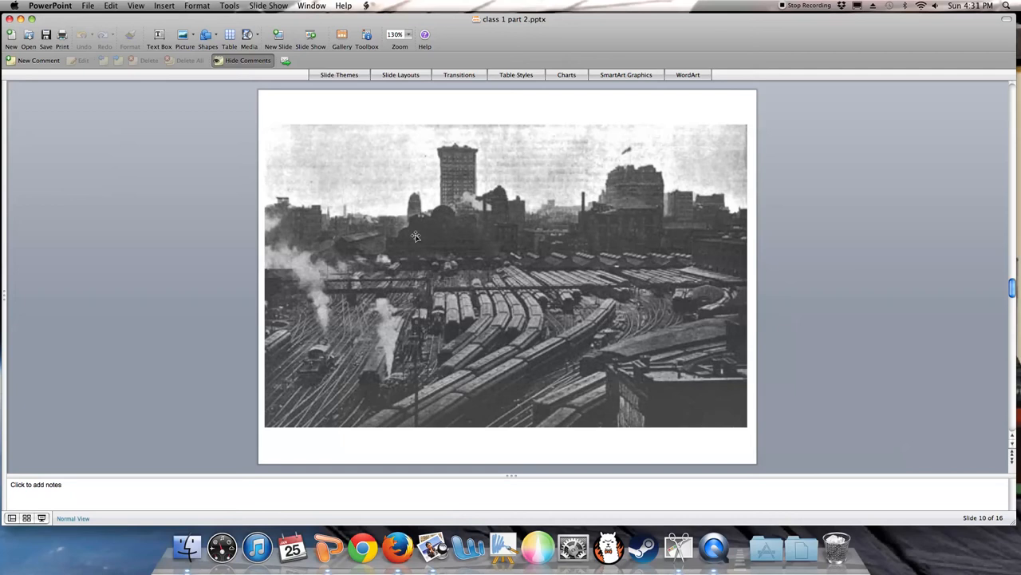
{"action": "mouse_move", "coordinate": [545, 326]}
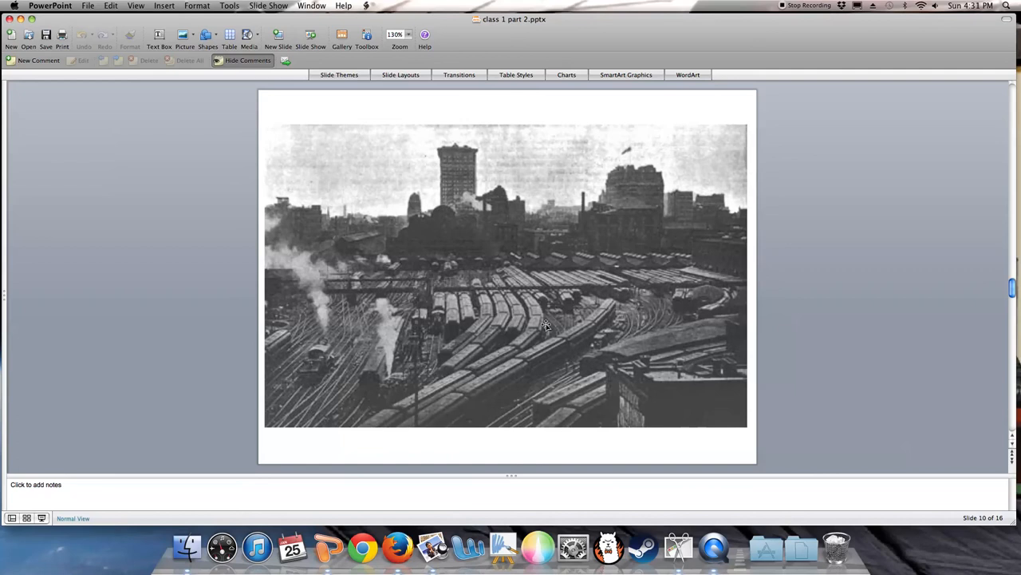
{"action": "mouse_move", "coordinate": [562, 496]}
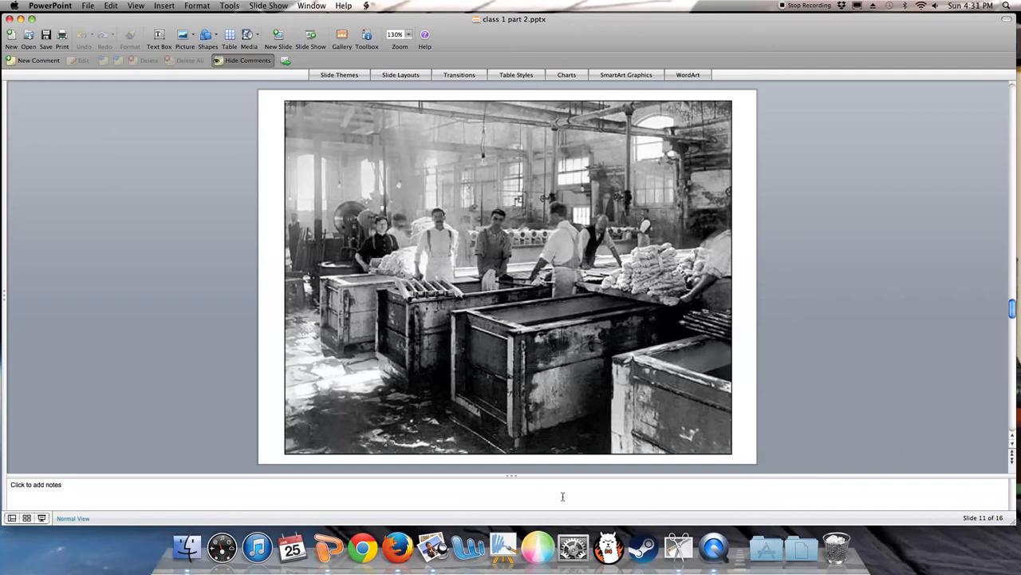
{"action": "mouse_move", "coordinate": [539, 546]}
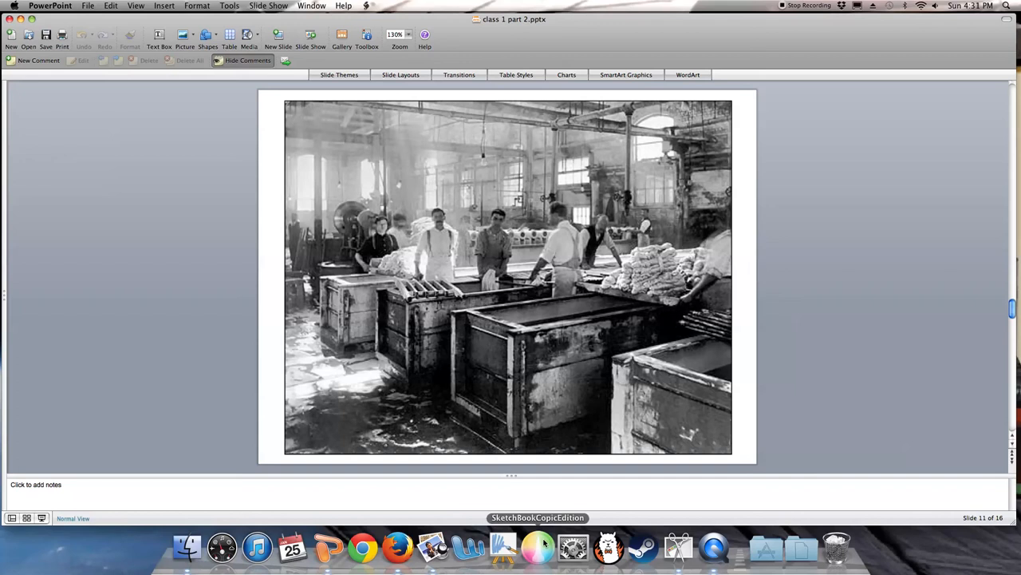
{"action": "mouse_move", "coordinate": [747, 461]}
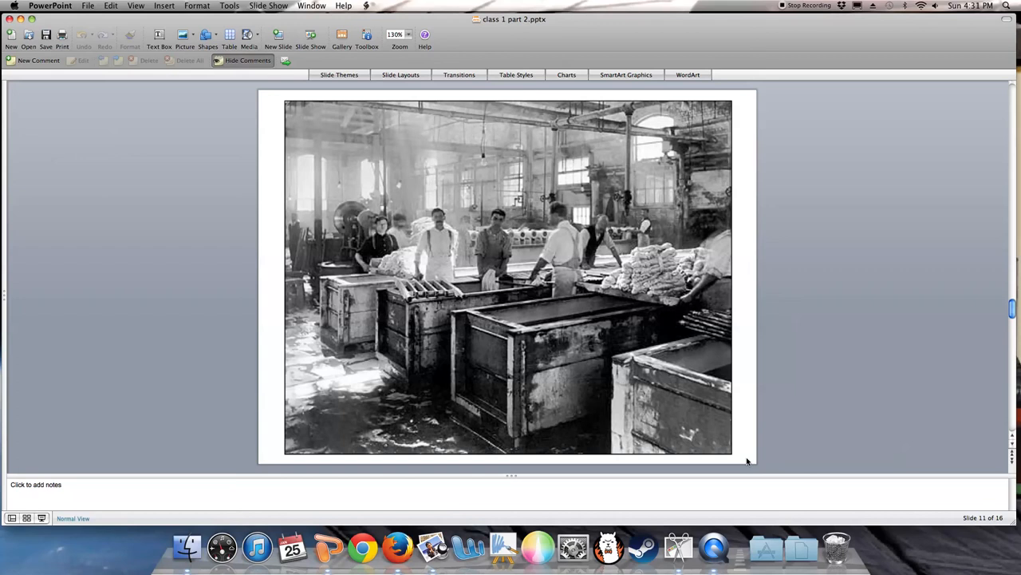
{"action": "mouse_move", "coordinate": [418, 332]}
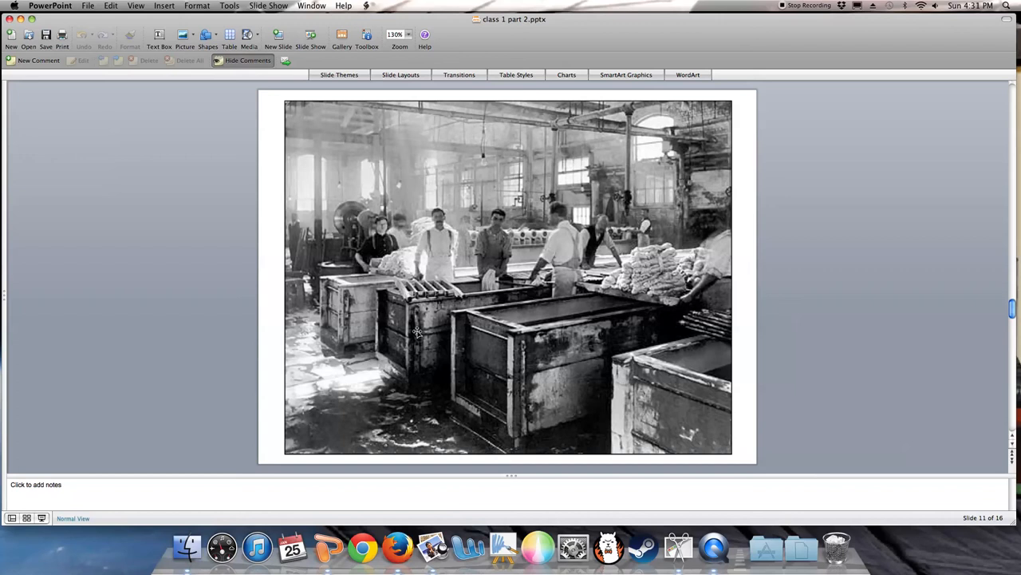
{"action": "mouse_move", "coordinate": [307, 259]}
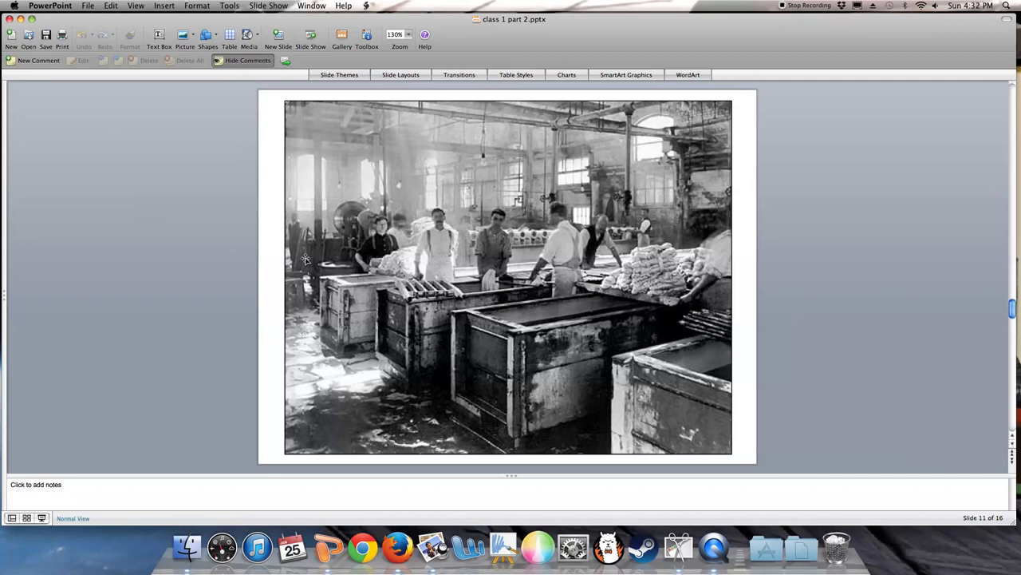
{"action": "mouse_move", "coordinate": [268, 284]}
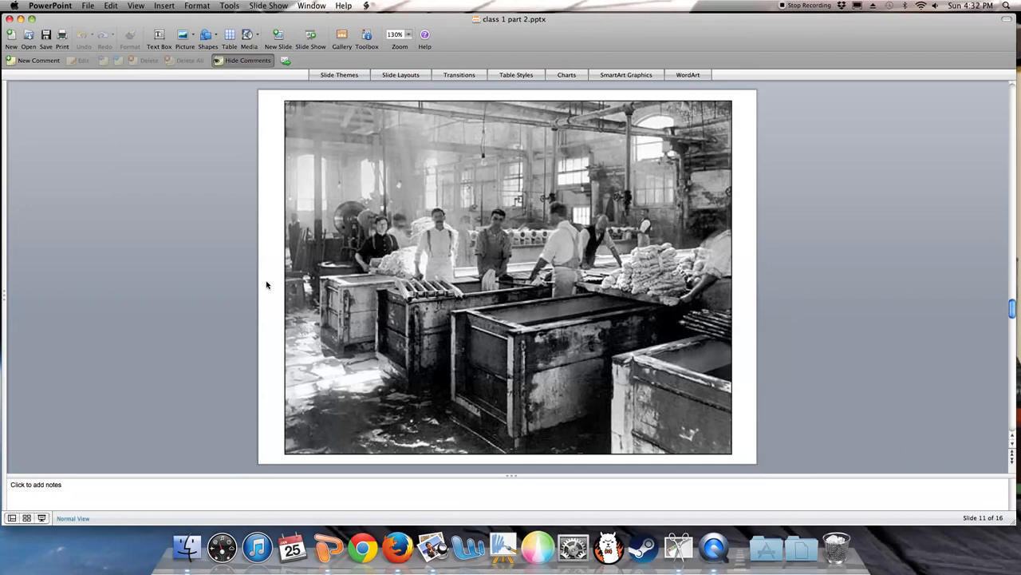
{"action": "scroll", "scroll_direction": "down", "scroll_amount": 3}
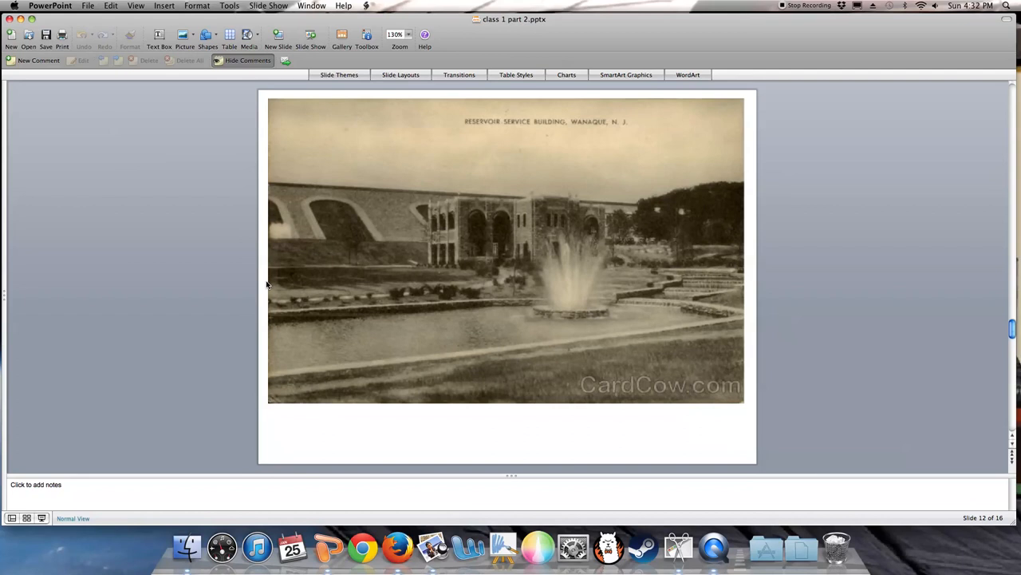
{"action": "mouse_move", "coordinate": [239, 287]}
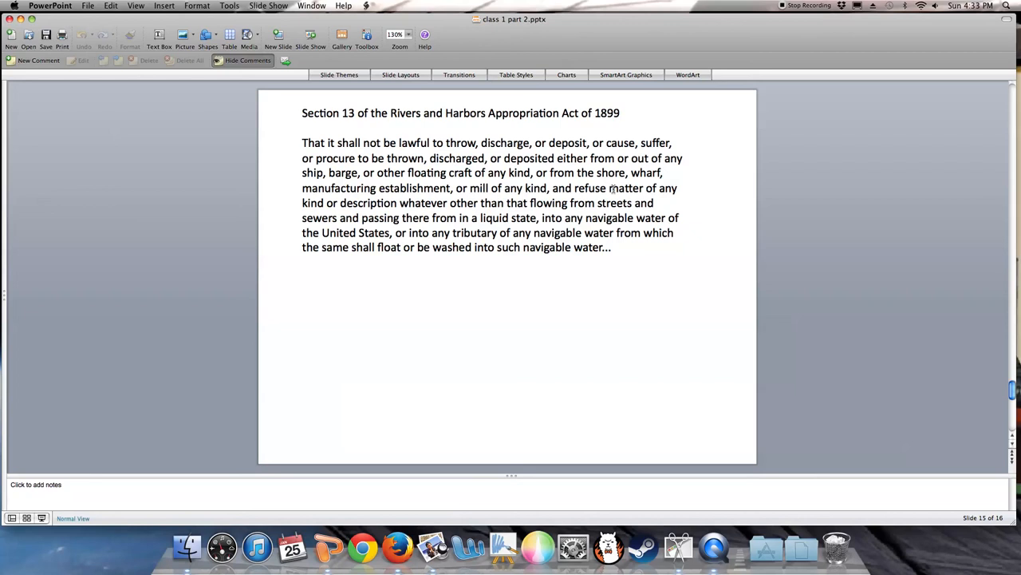
{"action": "mouse_move", "coordinate": [403, 217]}
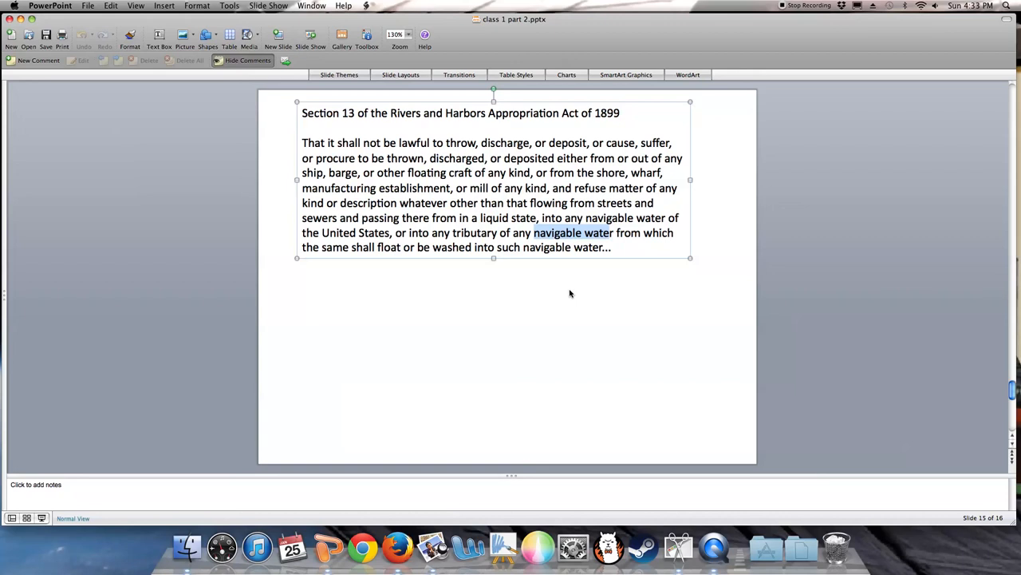
{"action": "scroll", "scroll_direction": "down", "scroll_amount": 3}
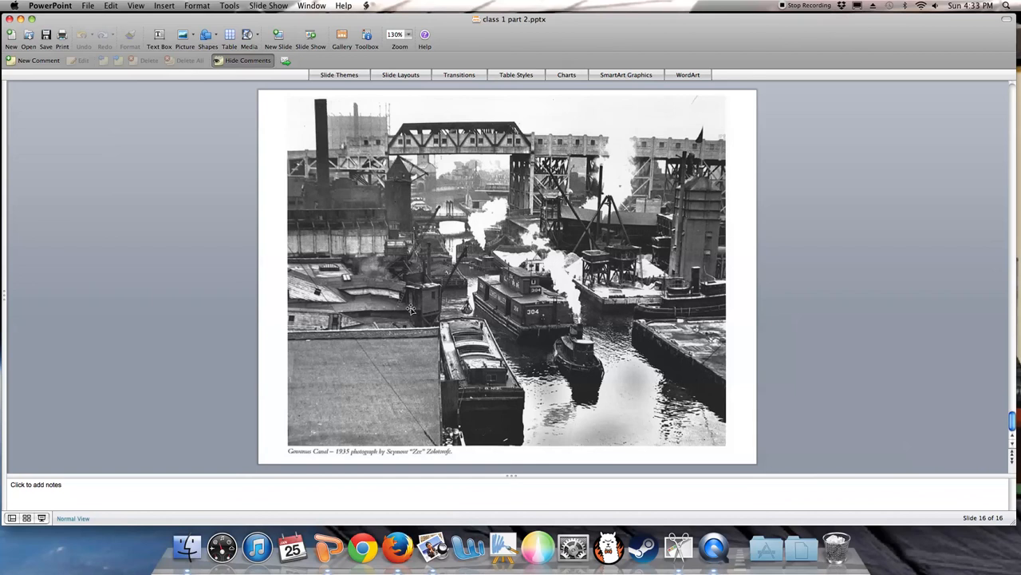
{"action": "mouse_move", "coordinate": [391, 278]}
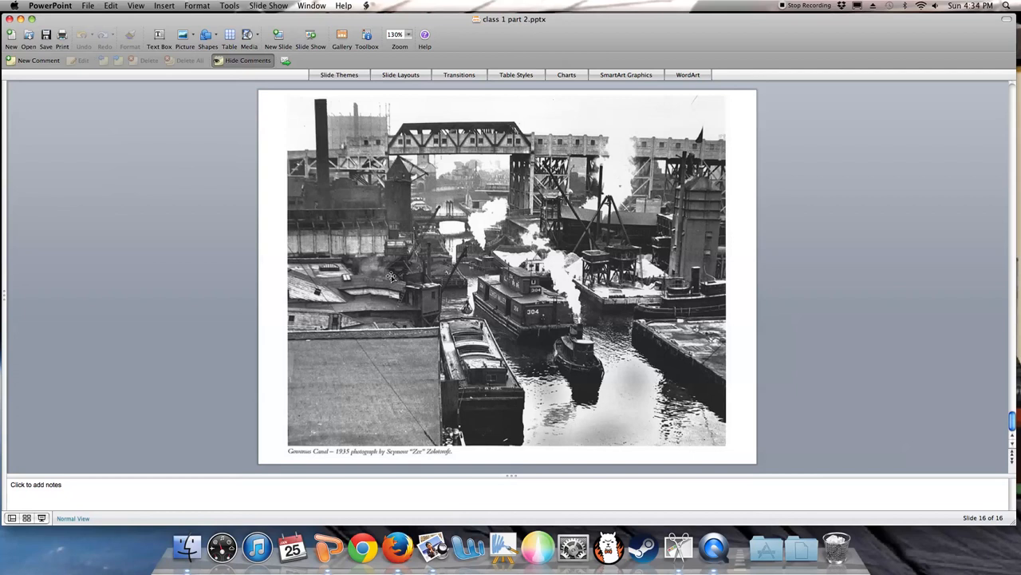
{"action": "mouse_move", "coordinate": [395, 124]}
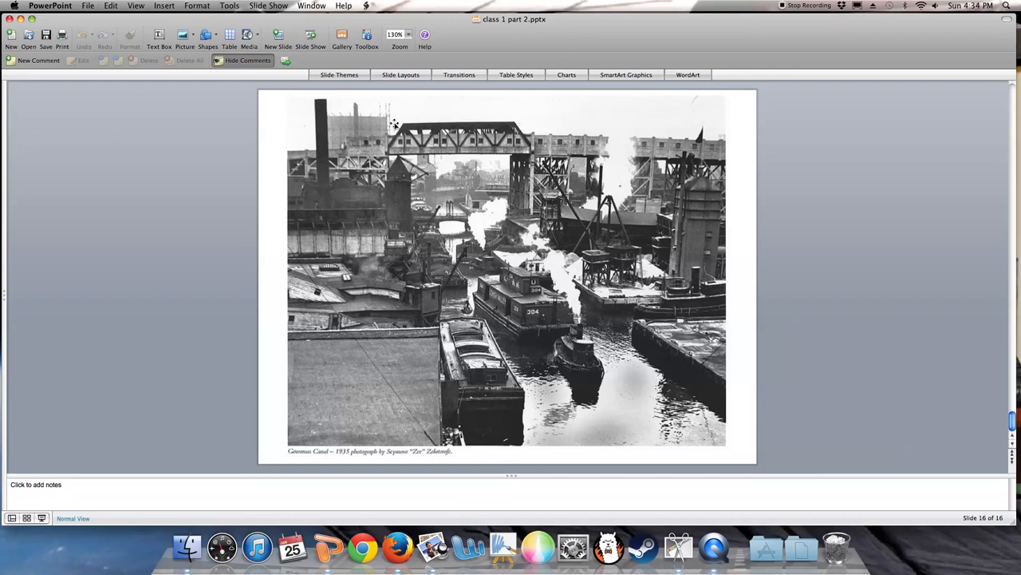
{"action": "mouse_move", "coordinate": [609, 255]}
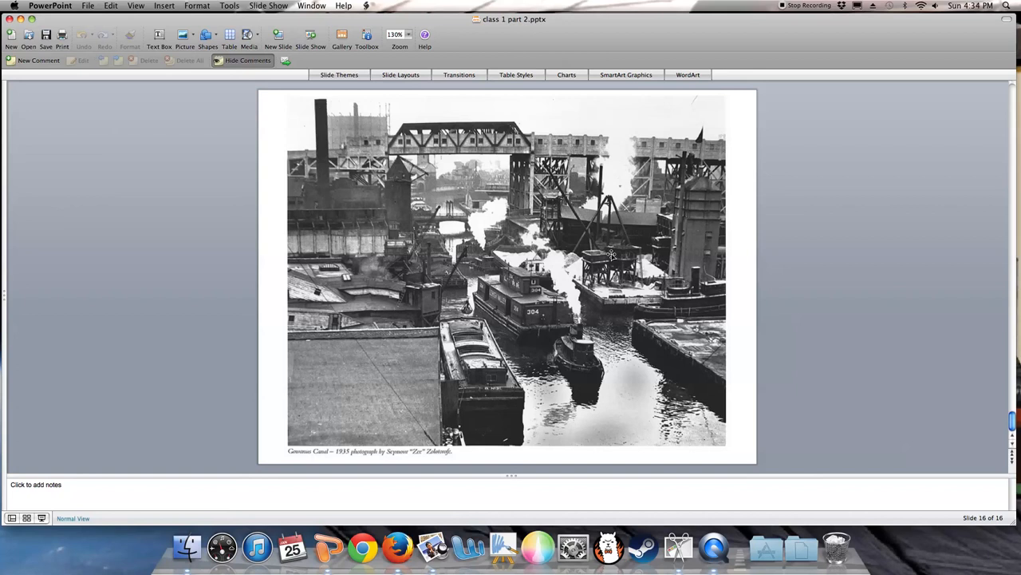
{"action": "mouse_move", "coordinate": [495, 222]}
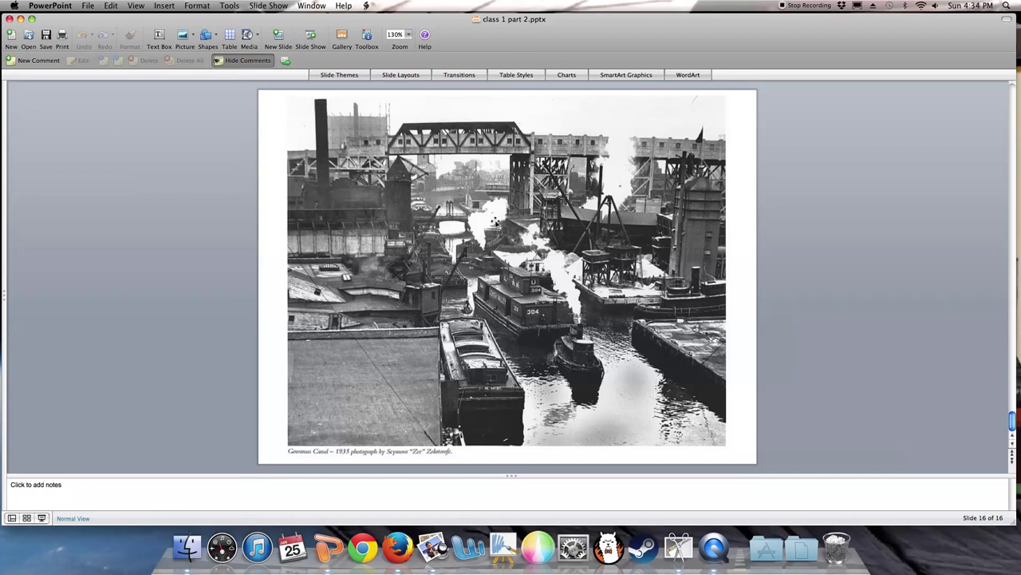
{"action": "mouse_move", "coordinate": [625, 289]}
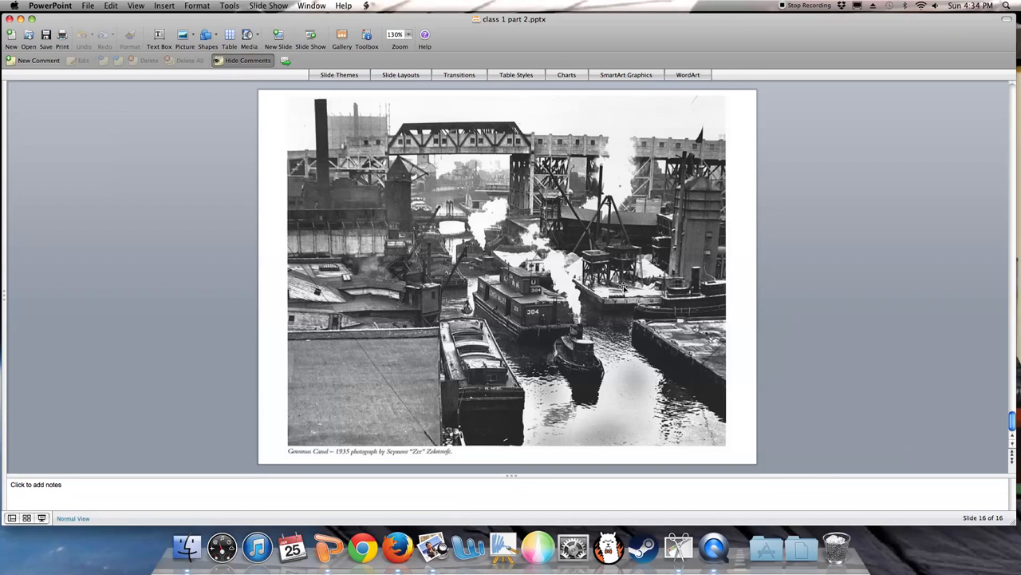